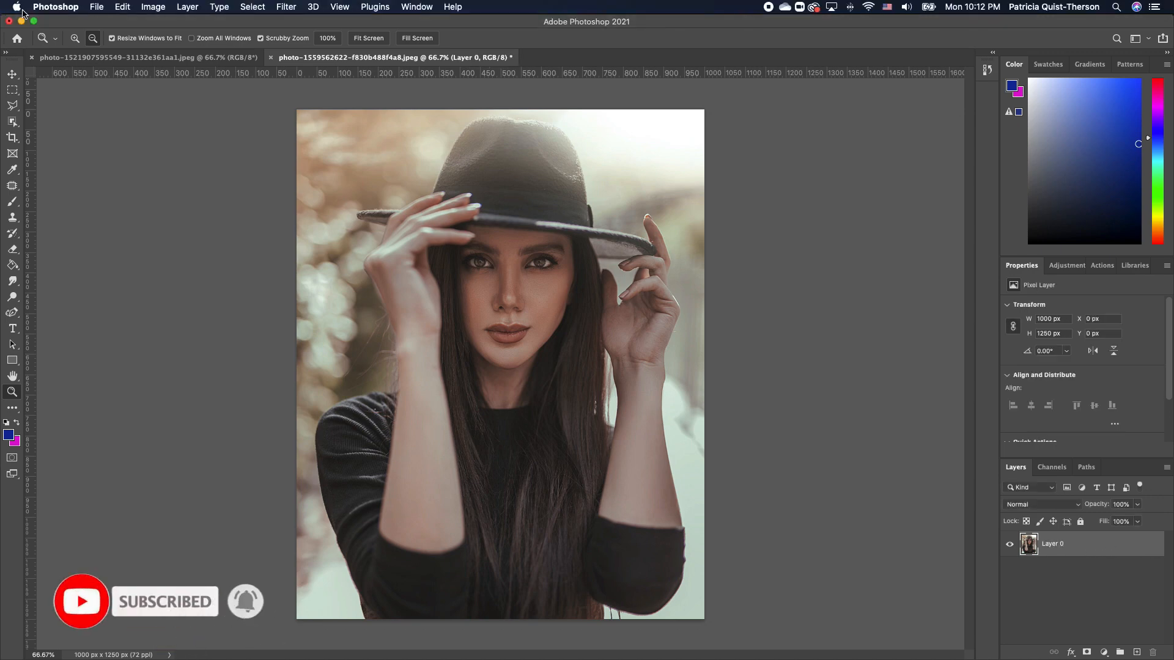
- Widen the canvas with the Crop tool to 1762 × 1250 px, leaving transparent side strips
left_click(12, 136)
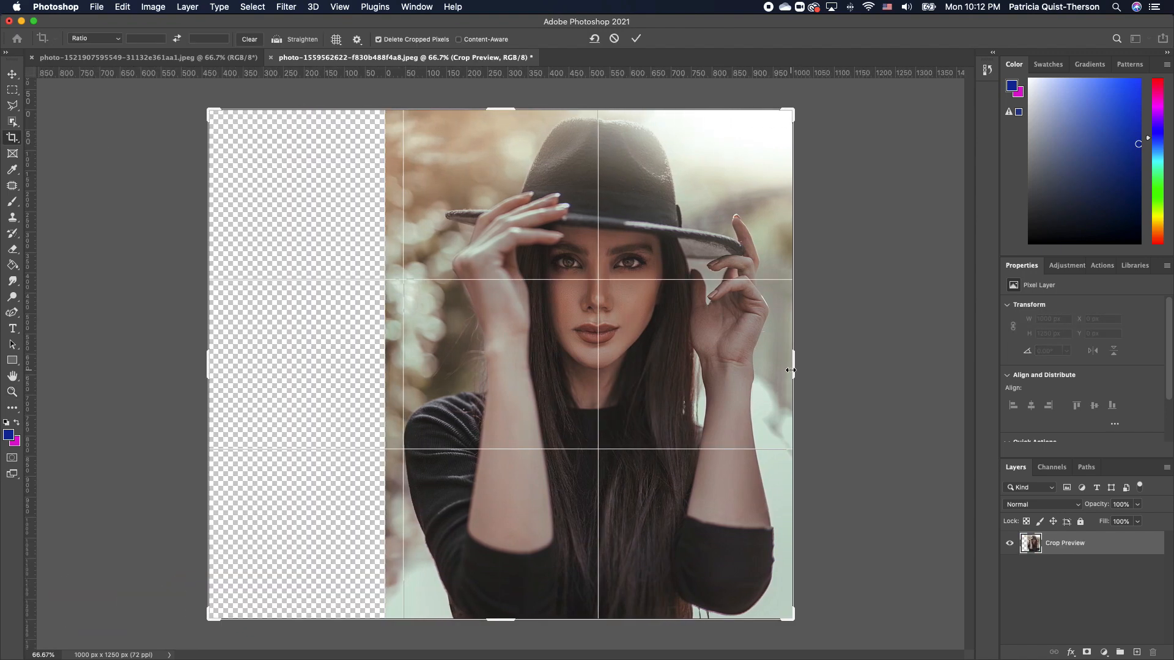
left_click(636, 38)
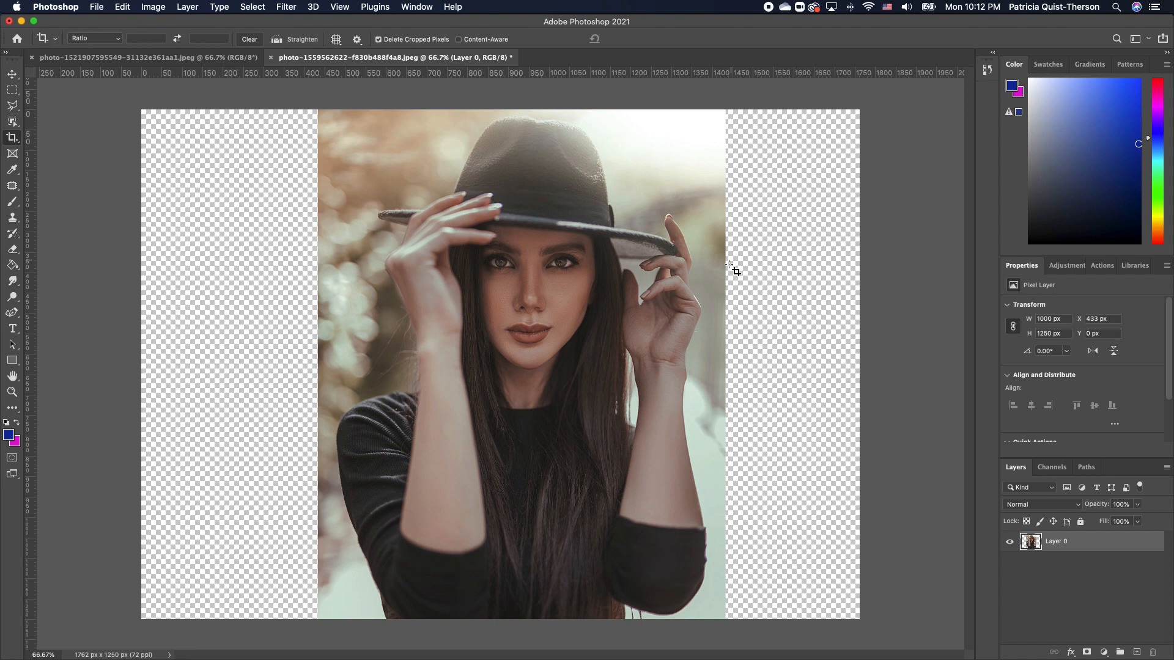
mouse_move(827, 349)
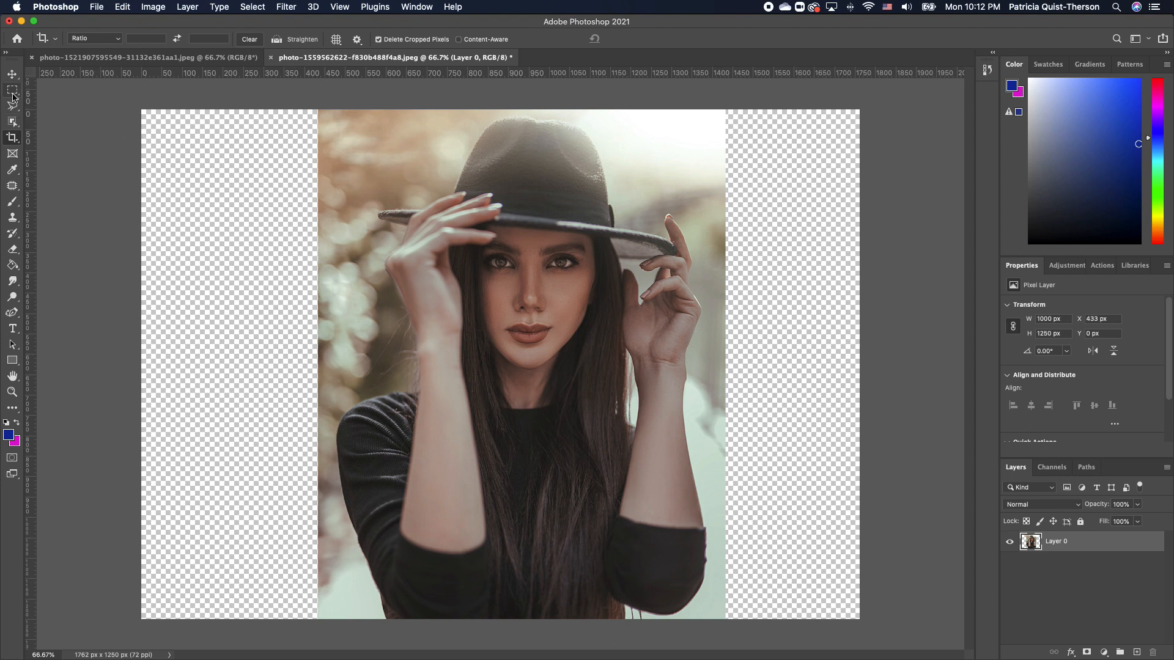
- Marquee the right transparent strip and Content-Aware Fill it onto new layer Layer 0 copy
left_click(13, 88)
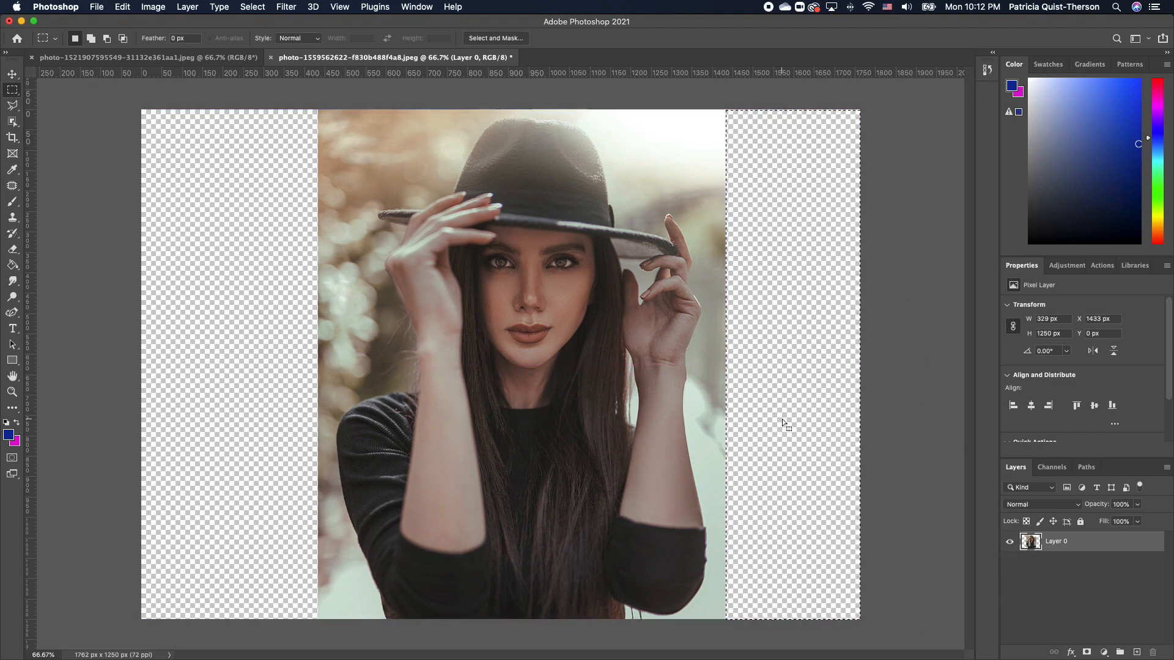
right_click(793, 423)
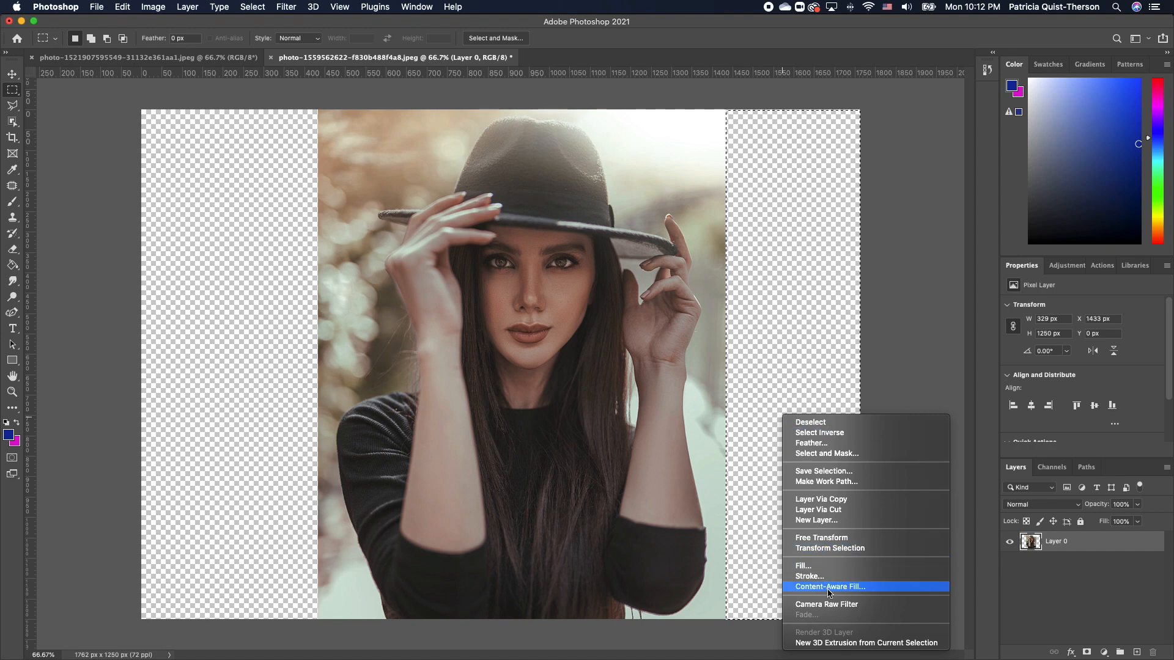
left_click(830, 586)
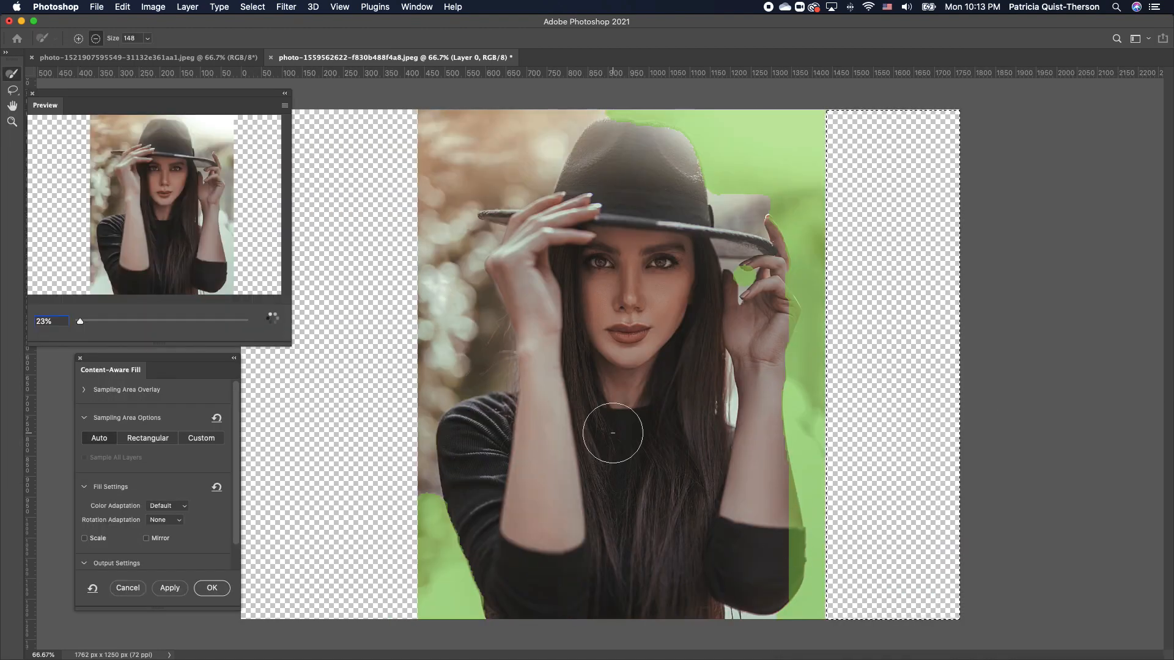
left_click(212, 587)
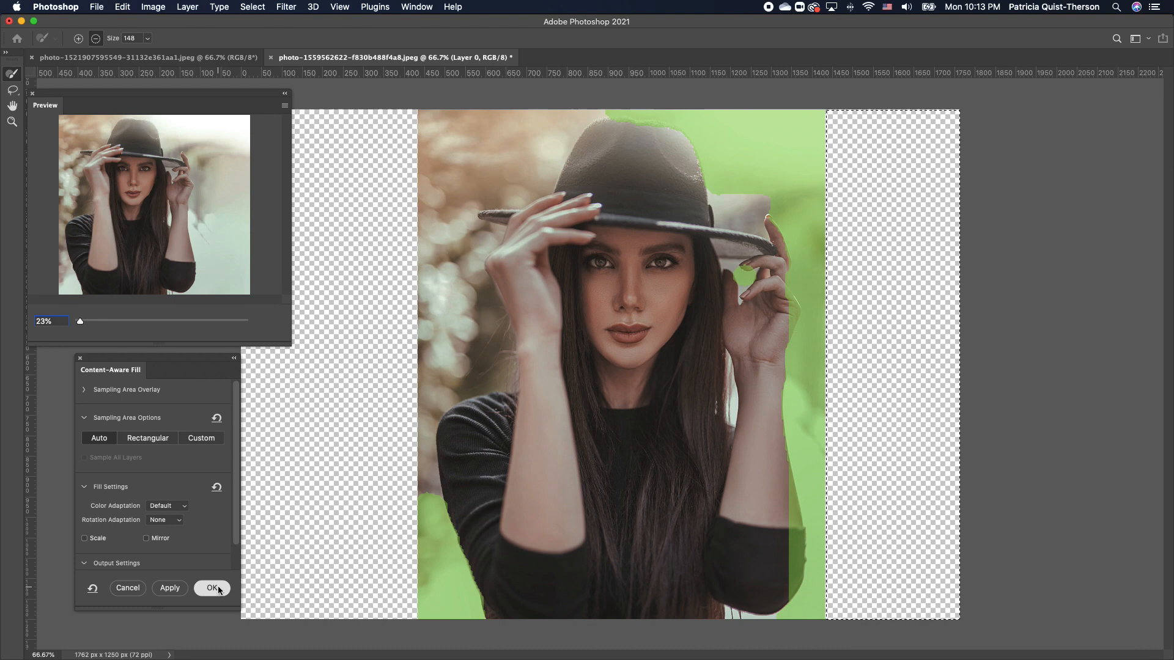
left_click(213, 588)
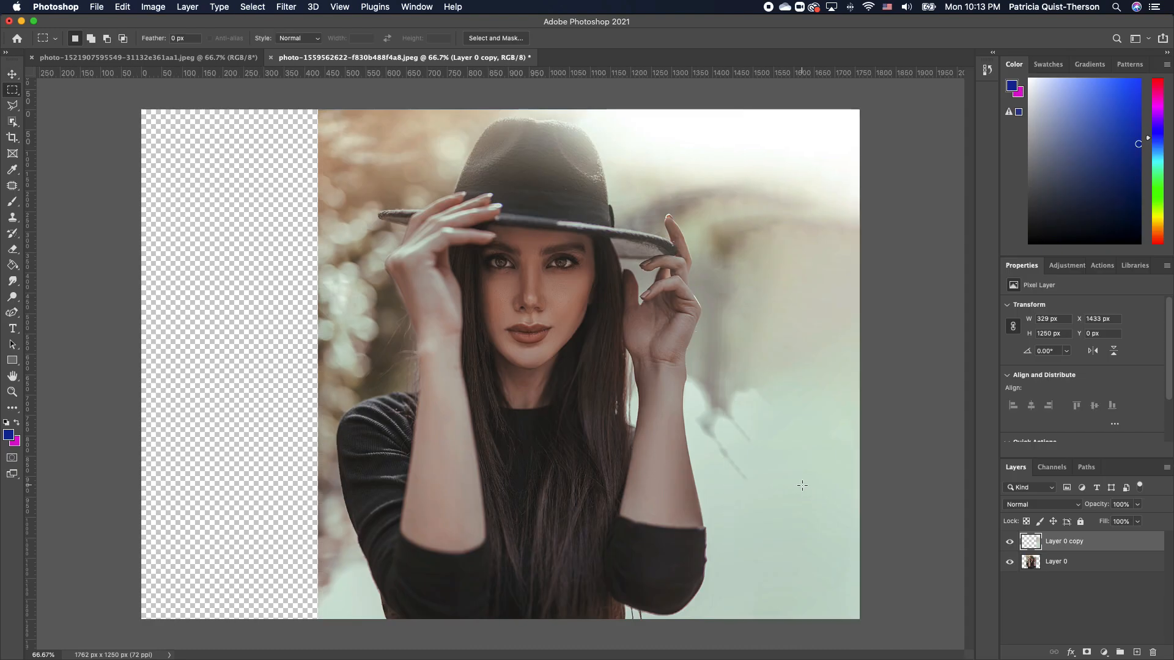
mouse_move(774, 332)
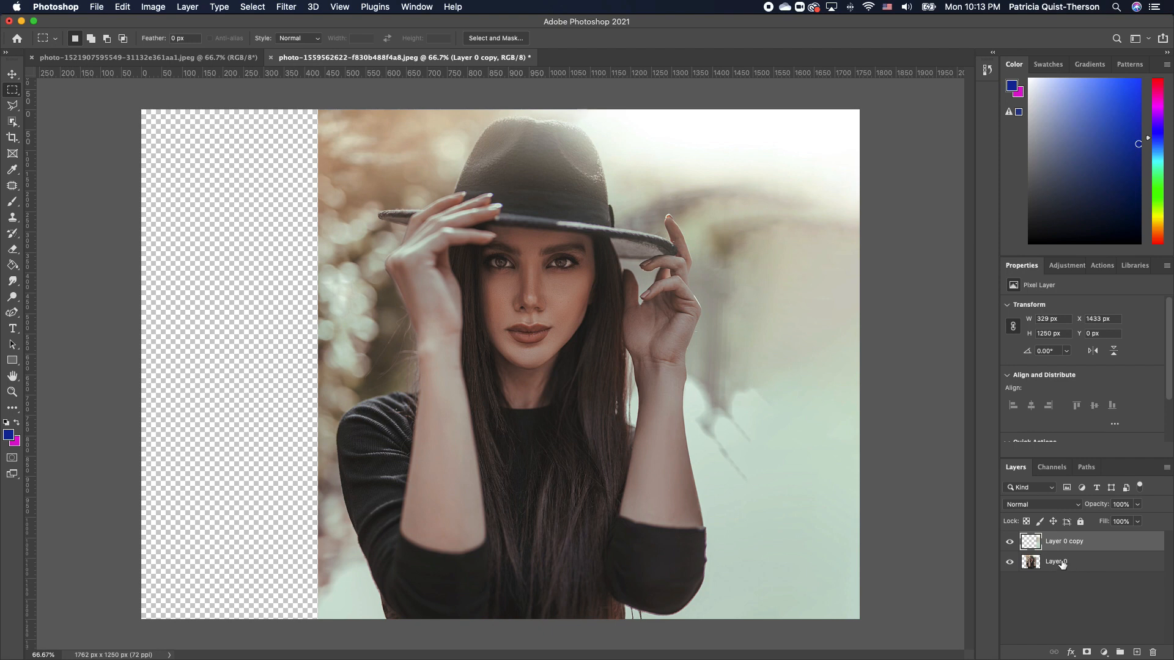
- From Layer 0, Content-Aware Fill the left transparent strip onto Layer 0 copy 2
left_click(1056, 561)
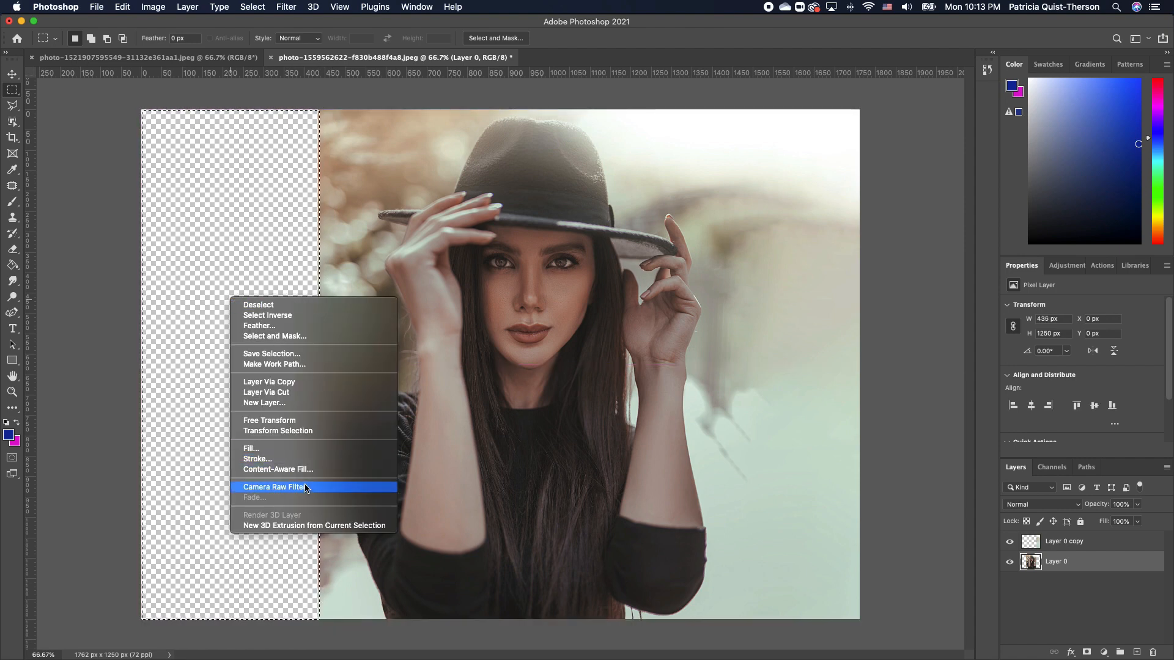
left_click(278, 469)
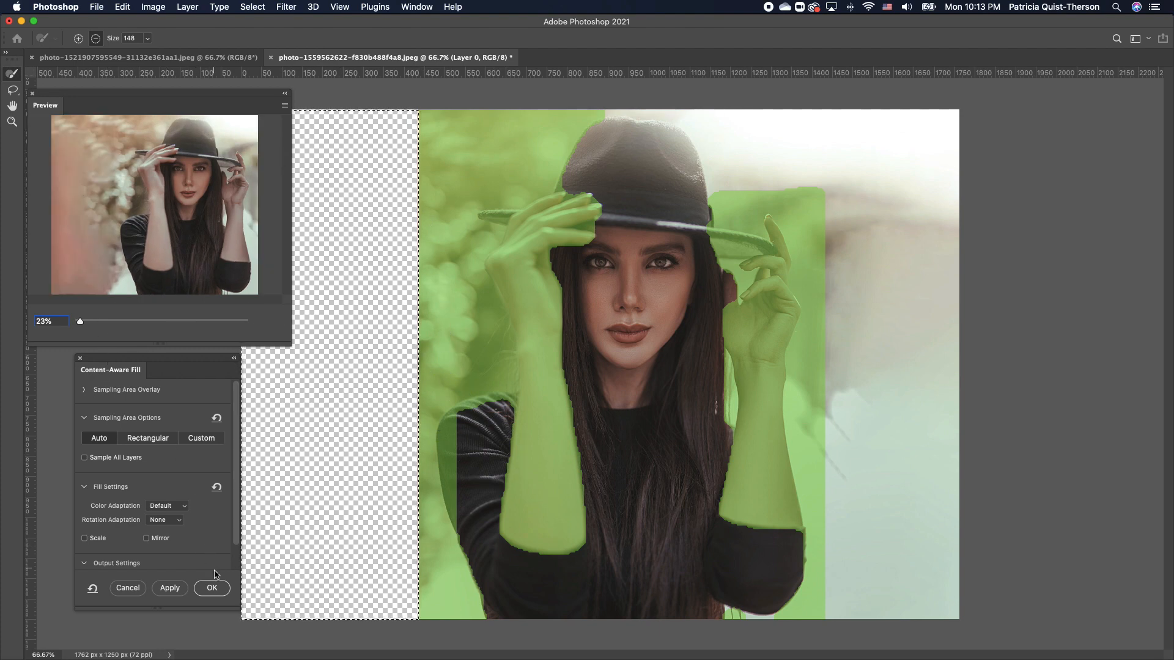
left_click(212, 587)
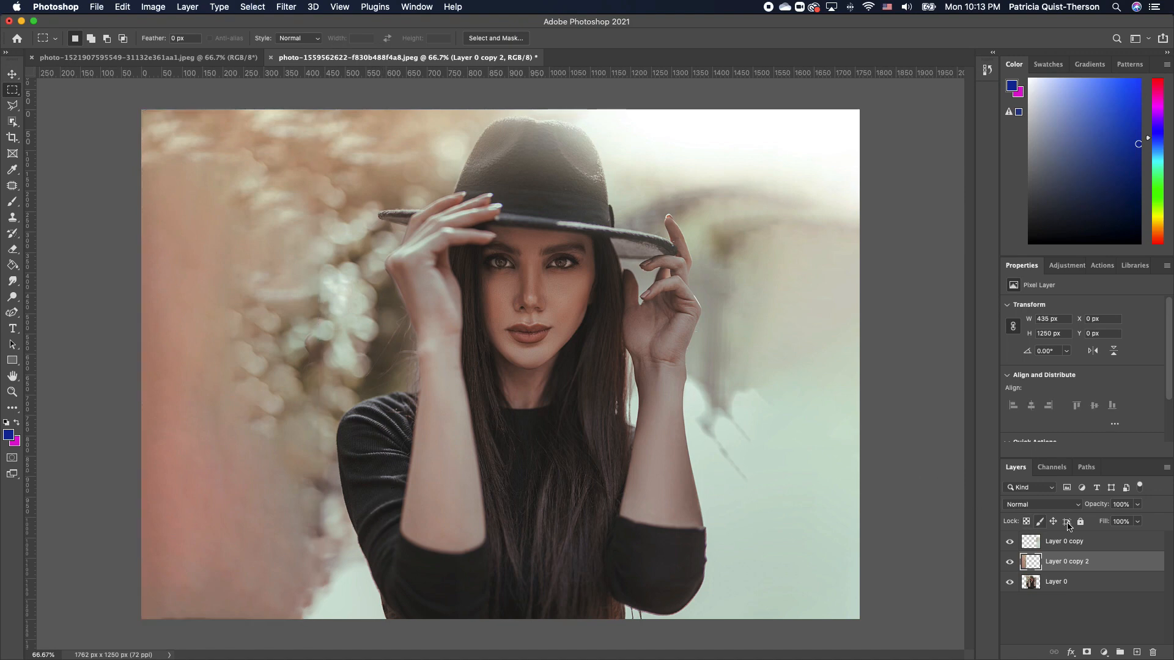
mouse_move(1079, 591)
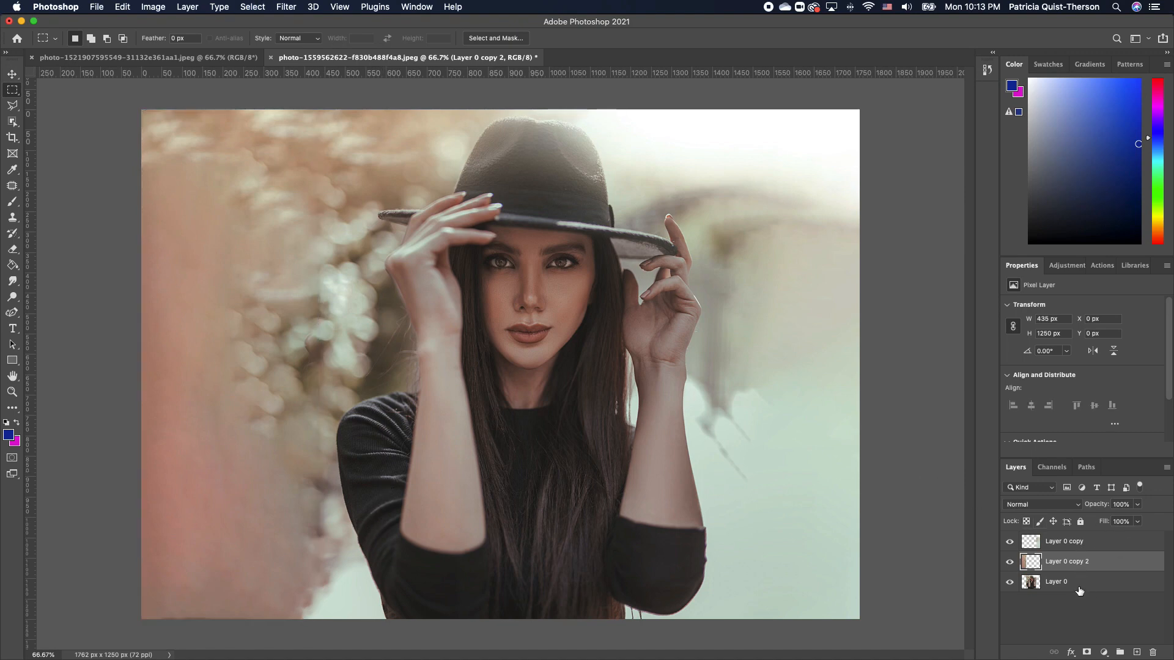
- Merge the visible portrait and both filled strips into the single layer Layer 0 copy
left_click(1056, 581)
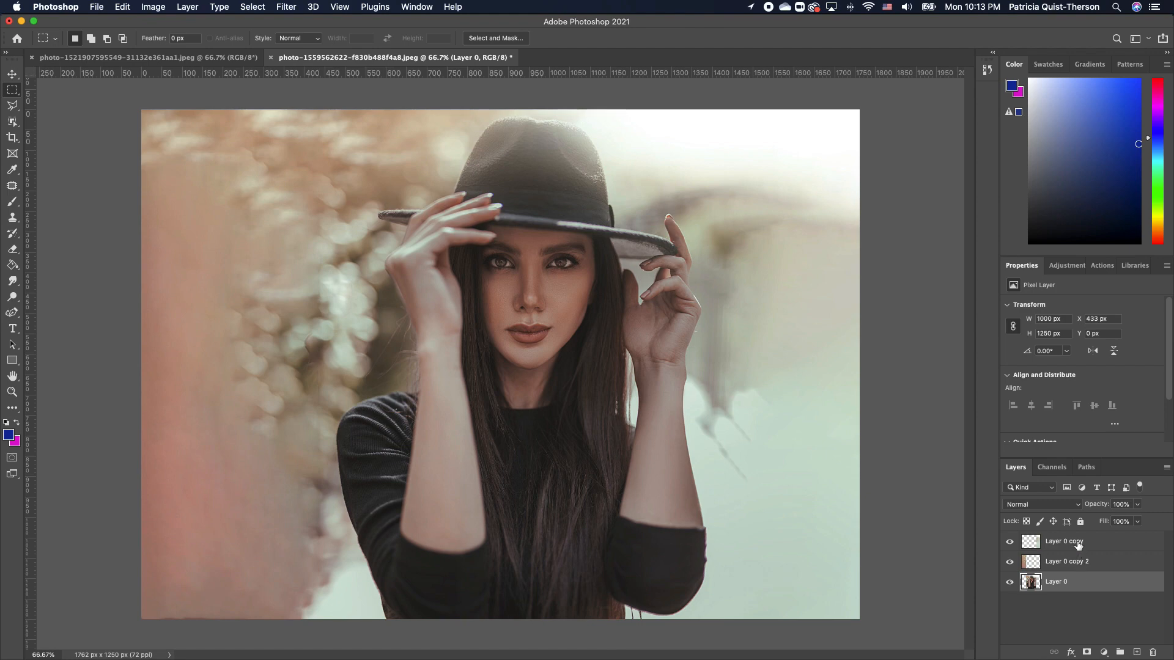
right_click(1063, 541)
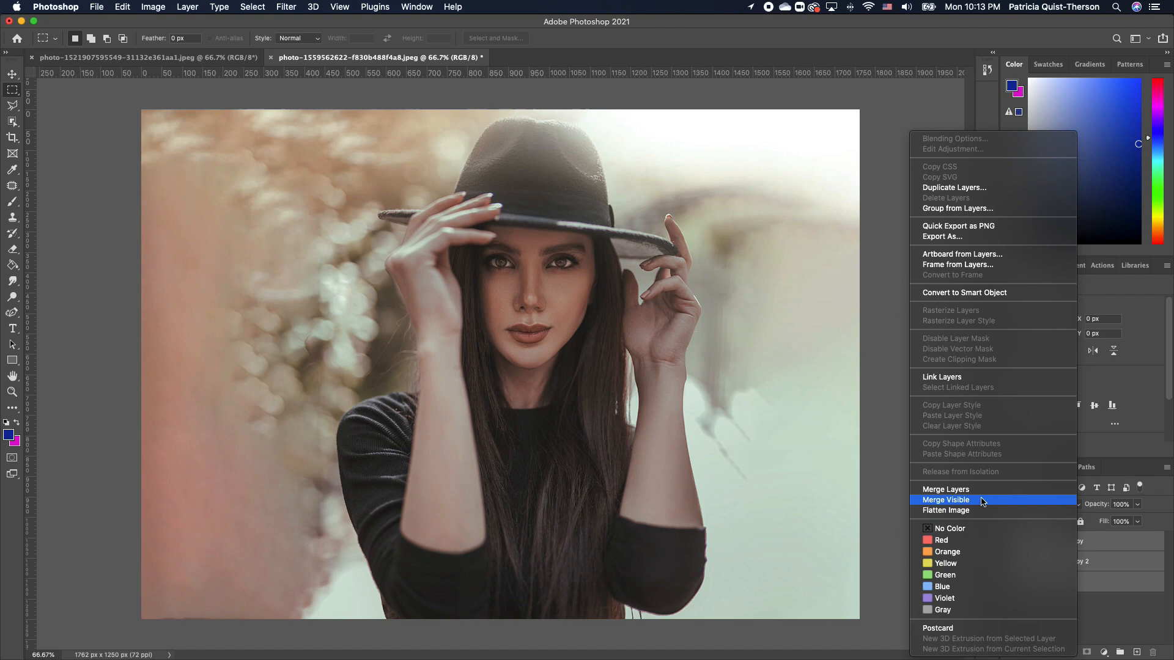
left_click(946, 500)
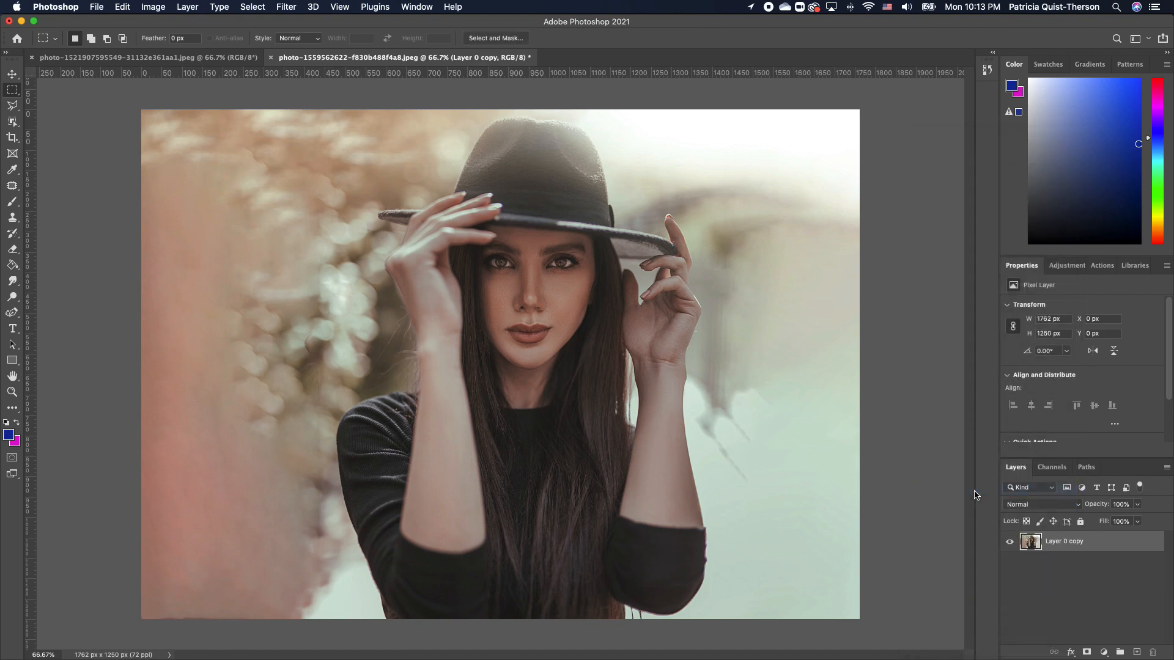
mouse_move(808, 466)
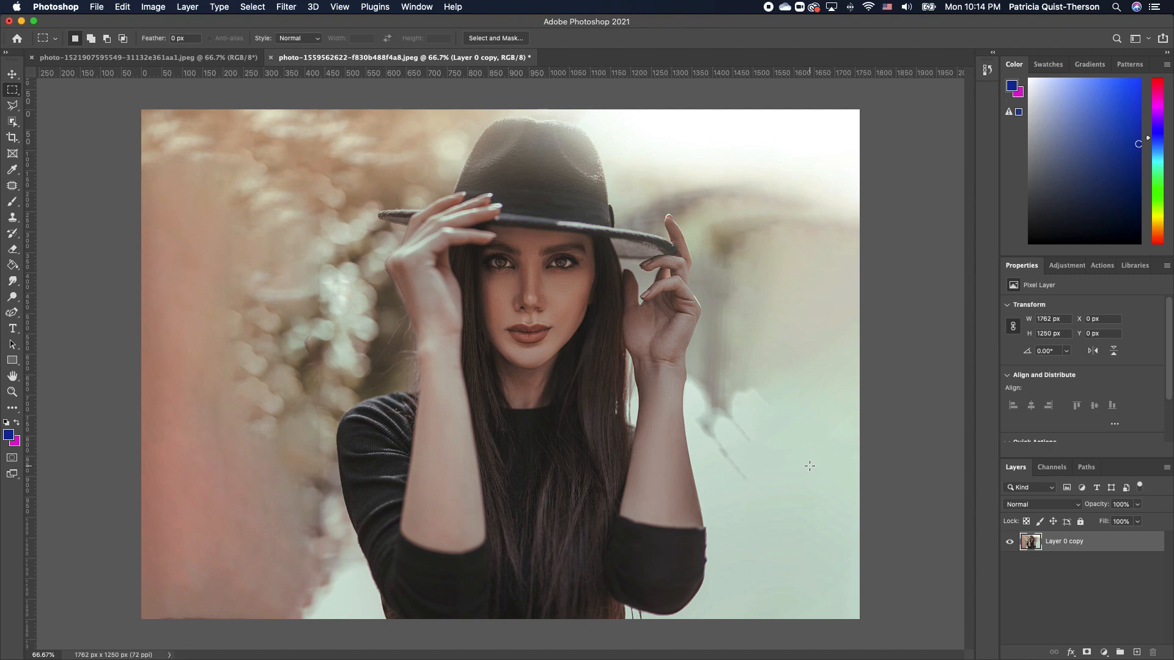
mouse_move(827, 470)
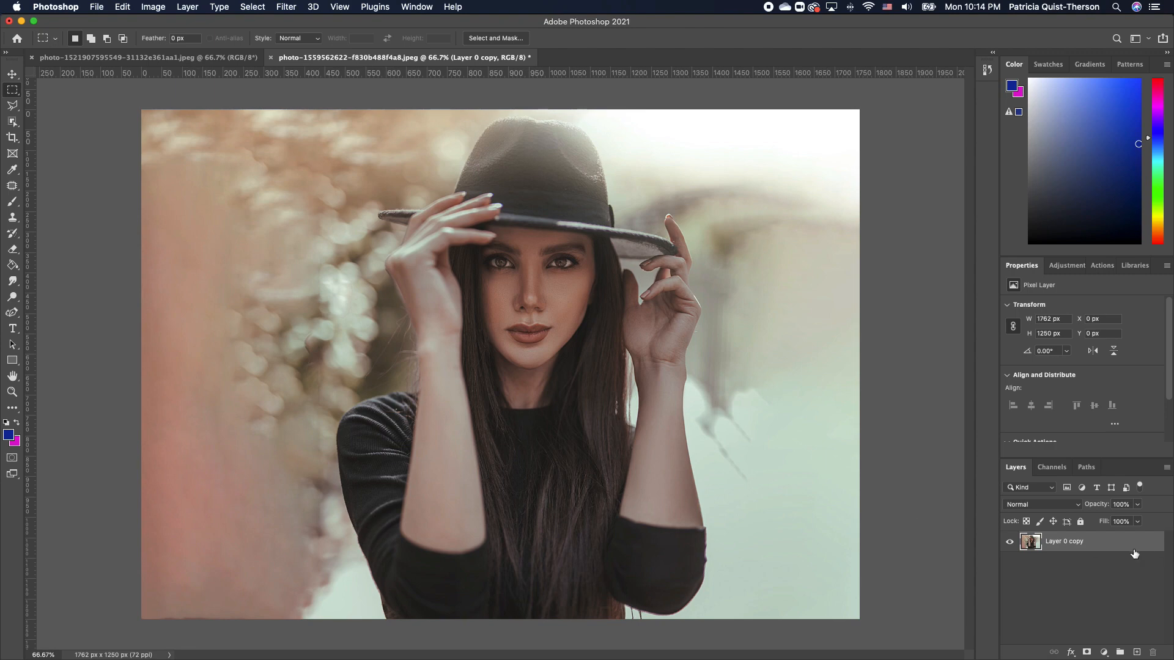
- Add a Gradient Fill 1 layer and set its dark stop to deep blue
left_click(1106, 652)
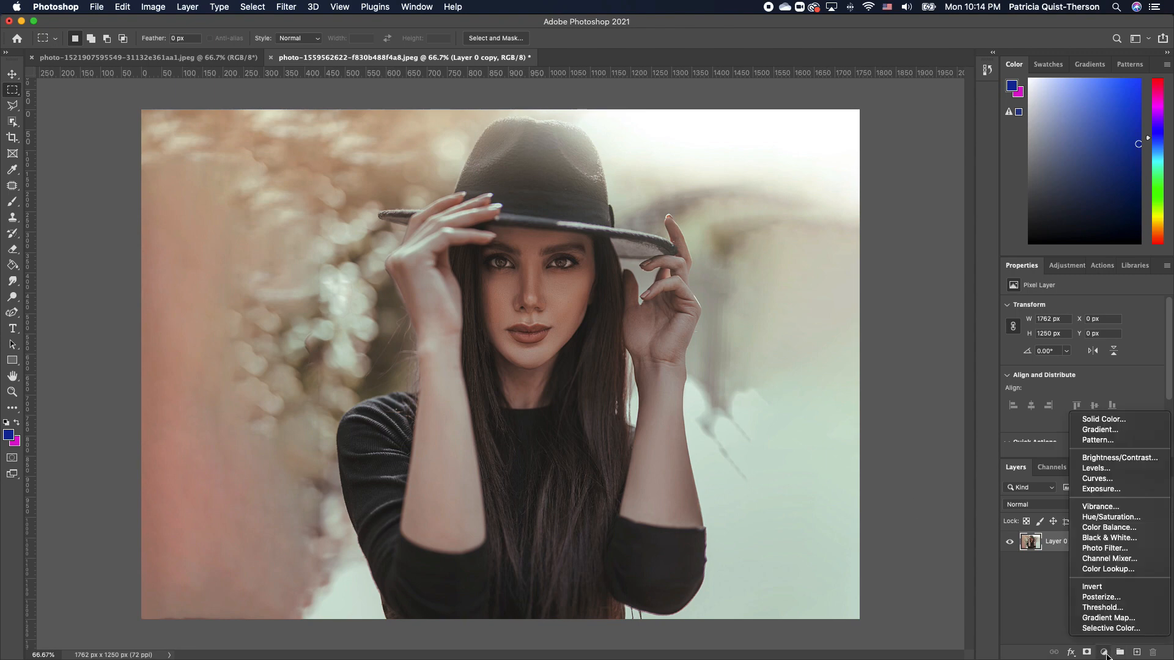
mouse_move(1097, 429)
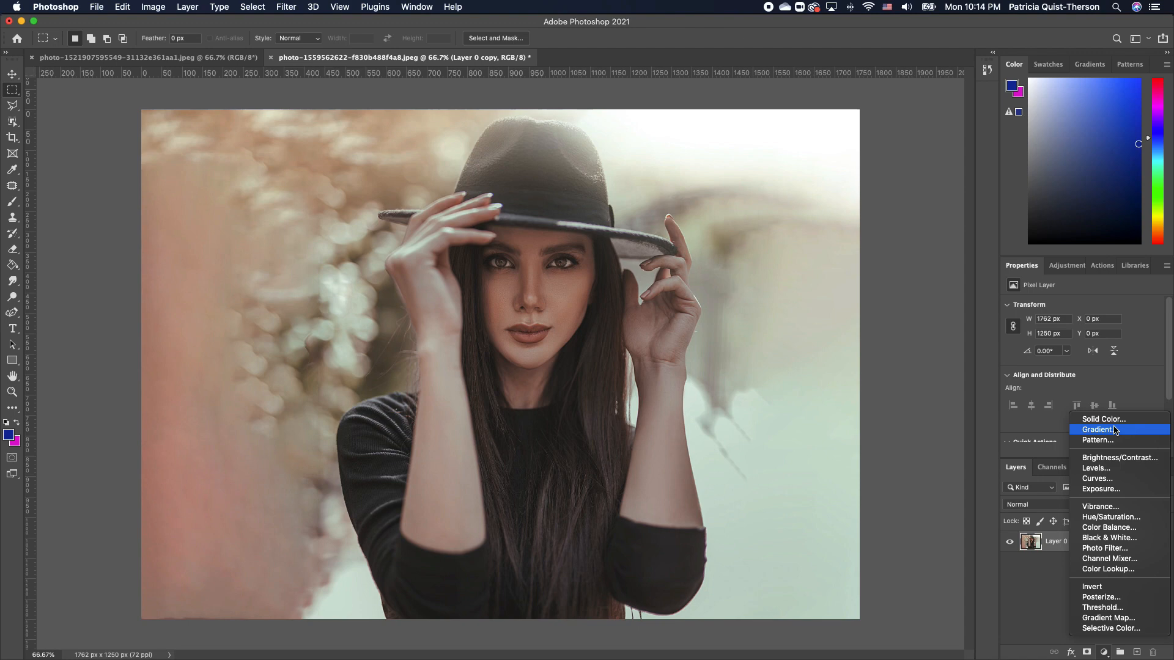
left_click(1097, 429)
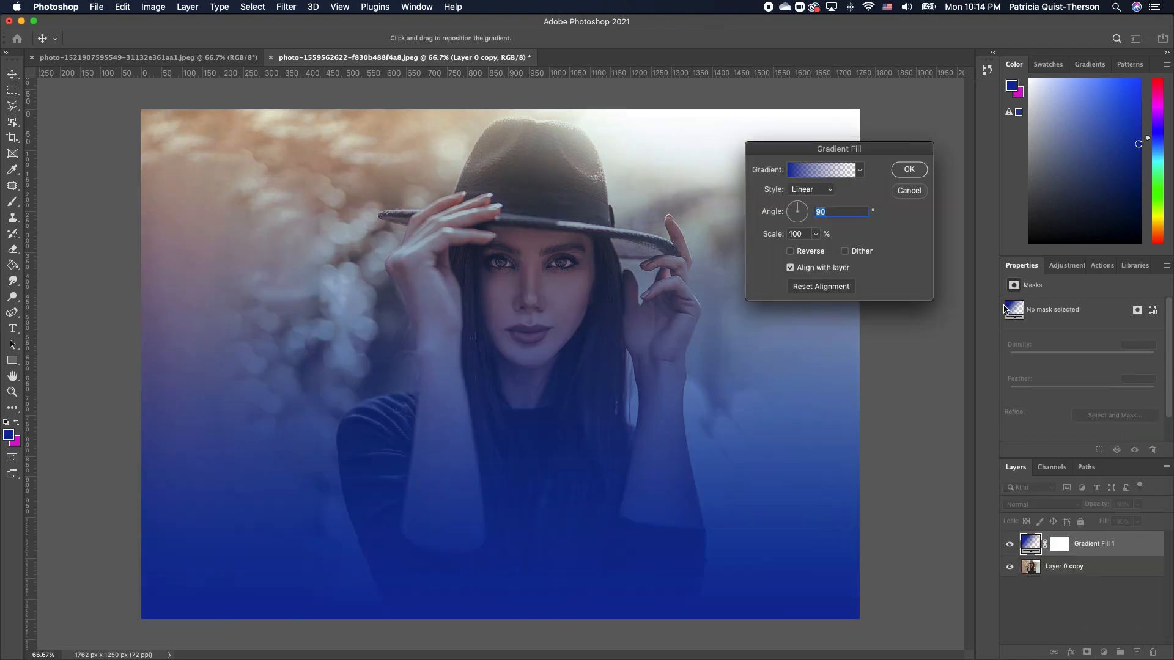
mouse_move(799, 219)
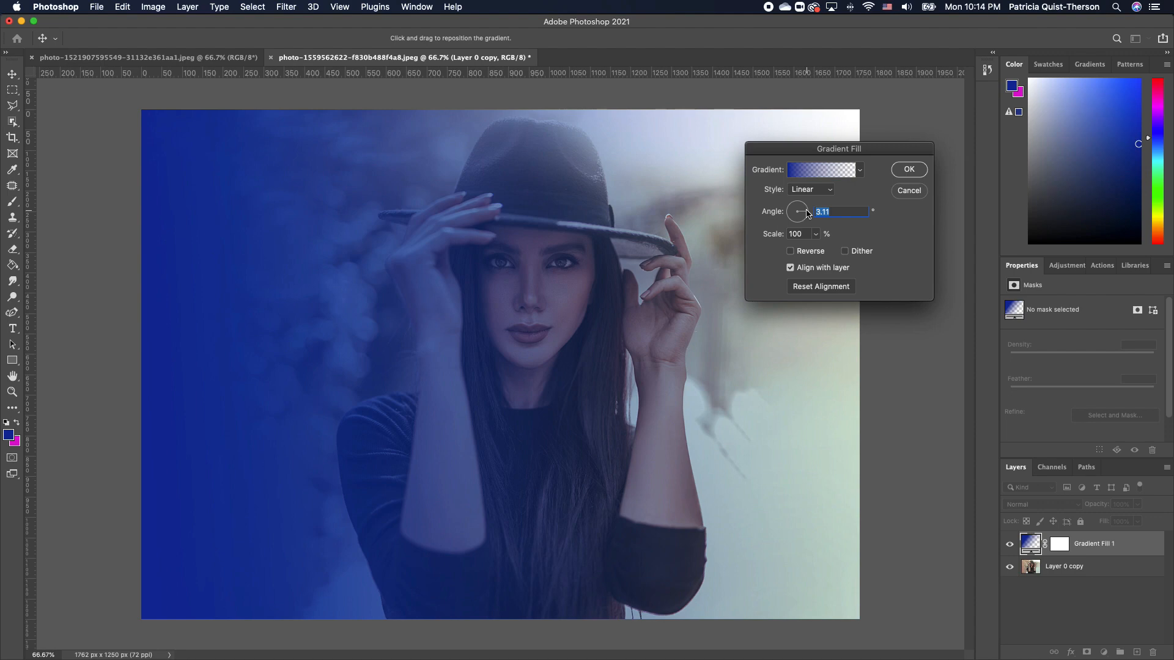
mouse_move(799, 176)
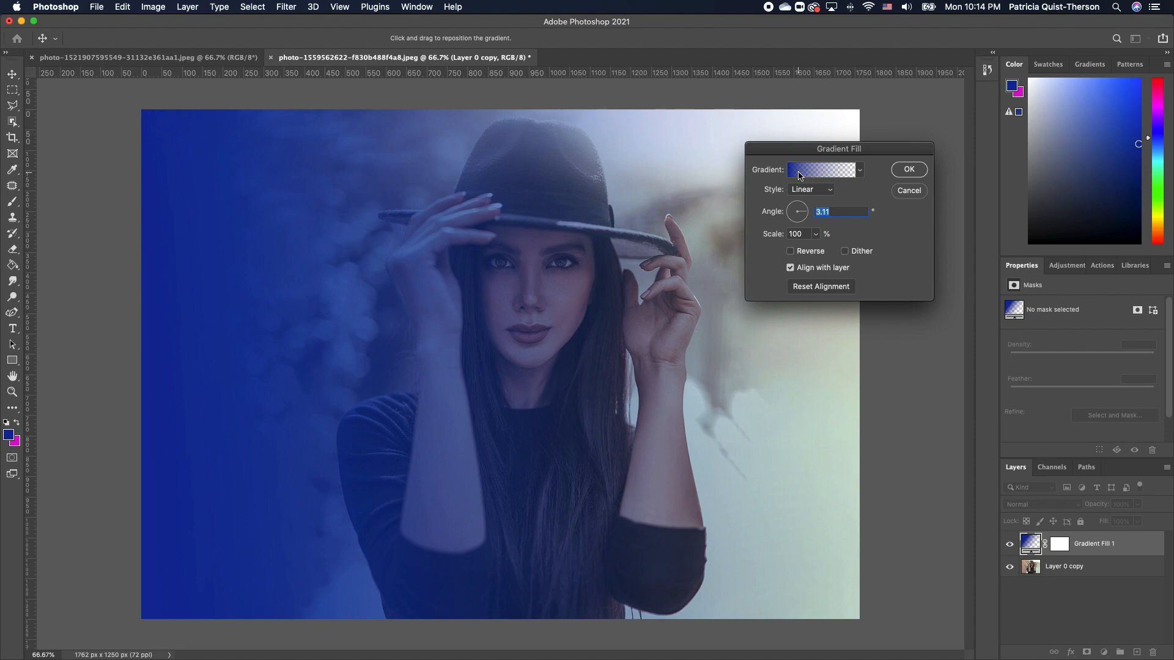
left_click(820, 169)
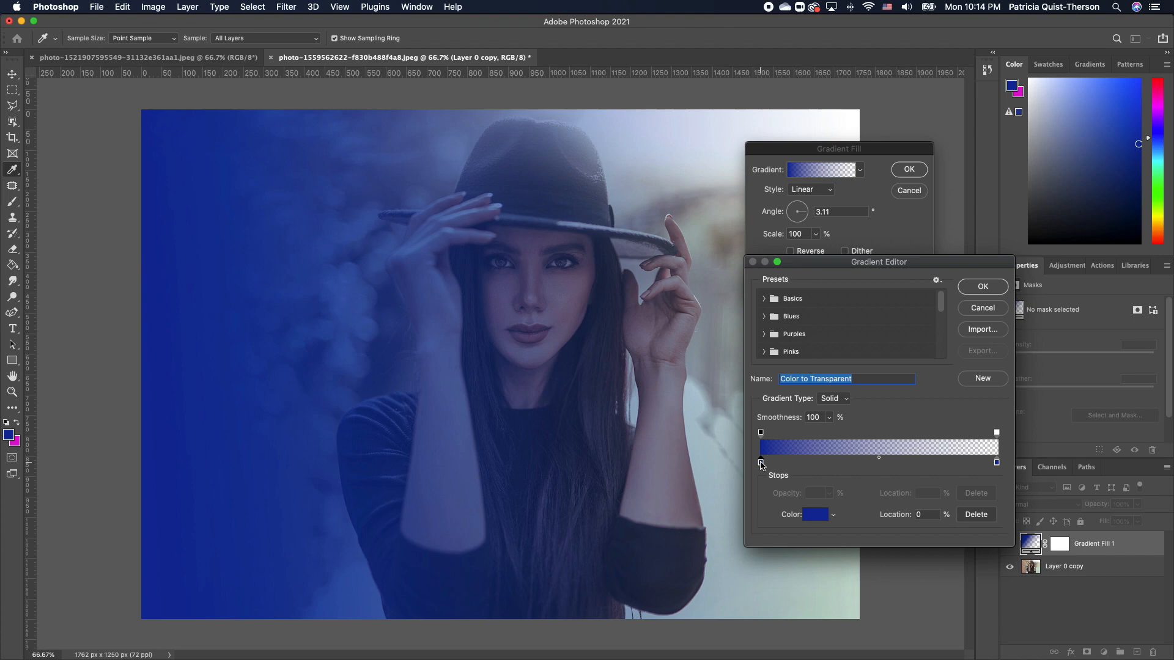
left_click(814, 514)
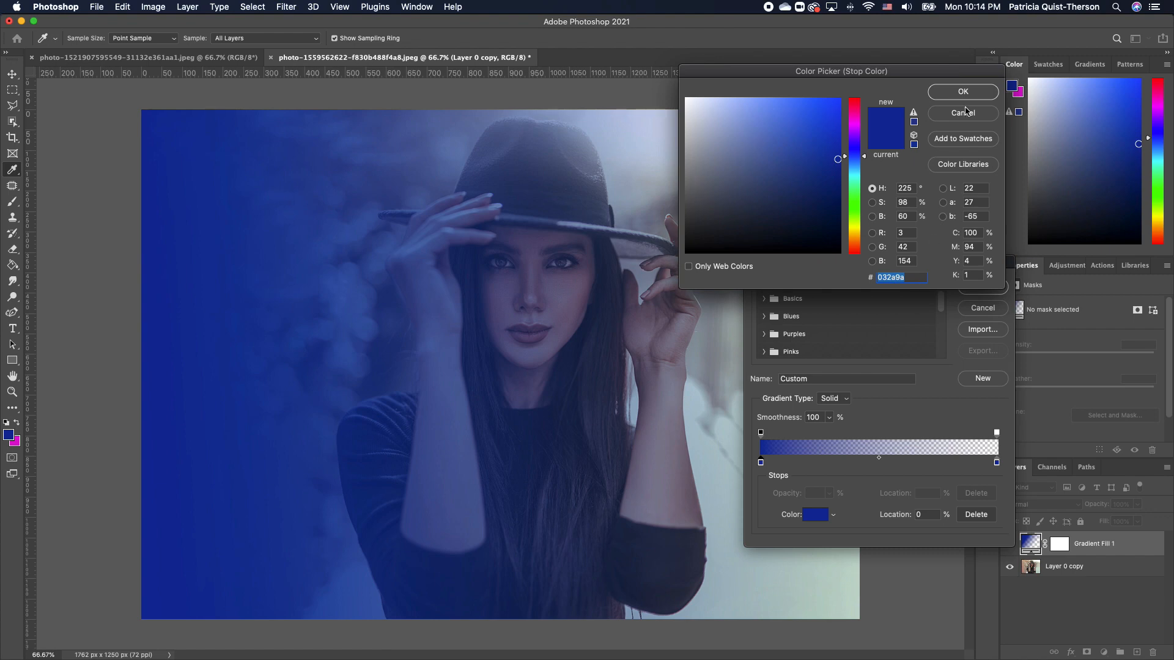
left_click(962, 91)
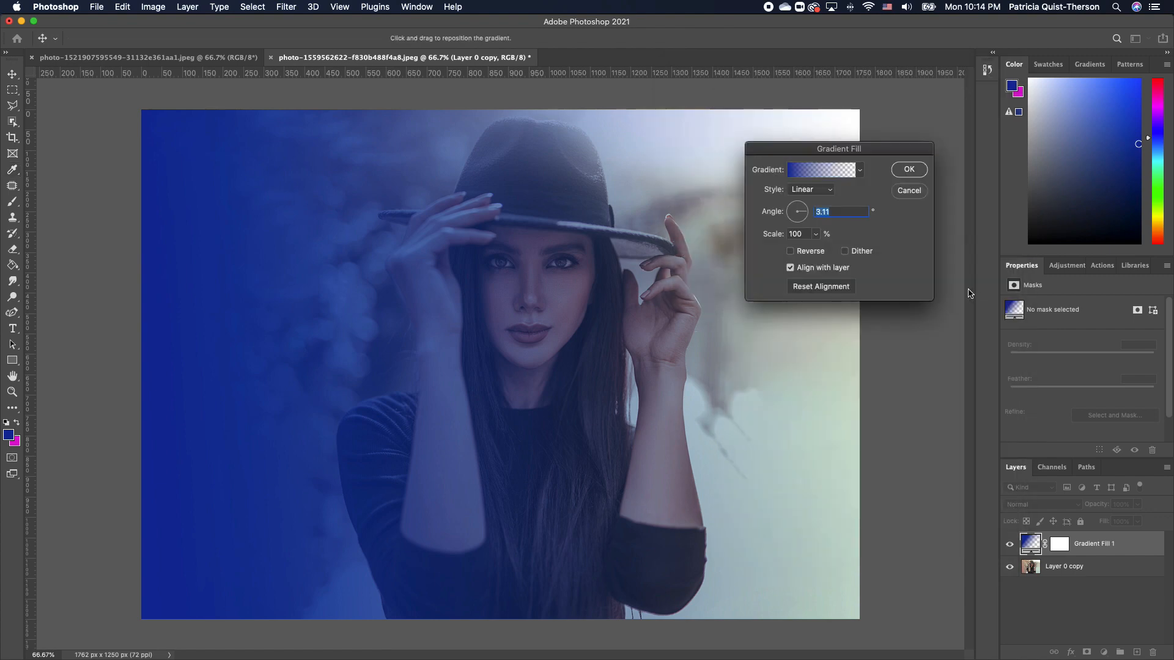
mouse_move(892, 177)
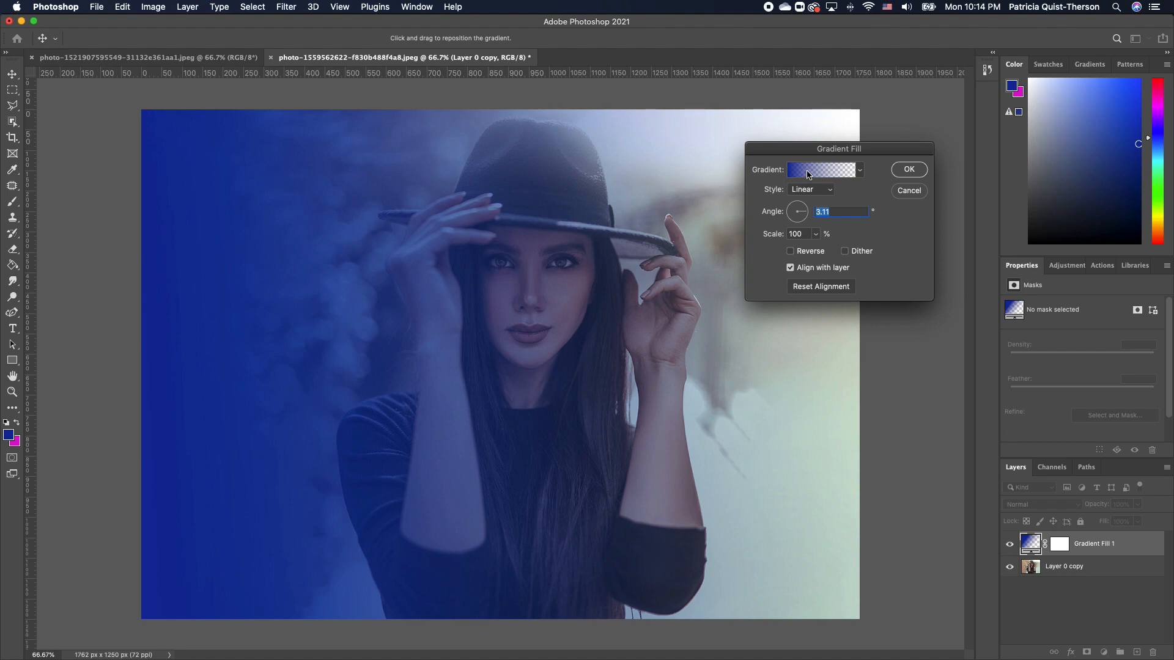
- Review the Basics gradient presets in the Gradient Editor and keep the blue-to-transparent gradient
left_click(820, 169)
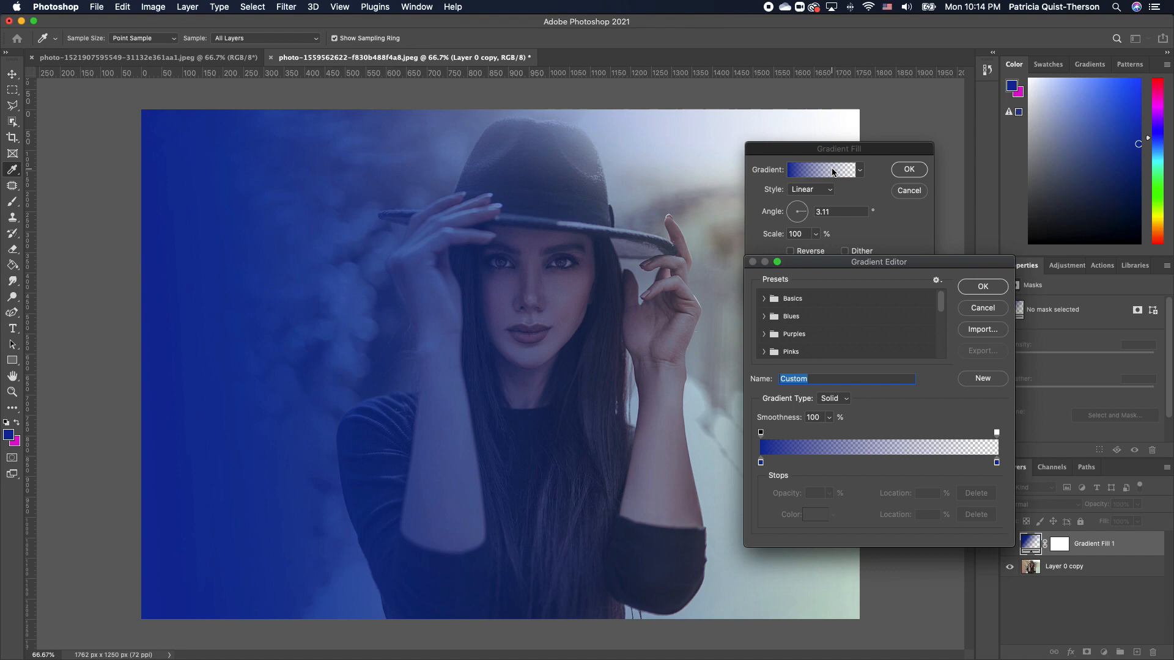
mouse_move(786, 311)
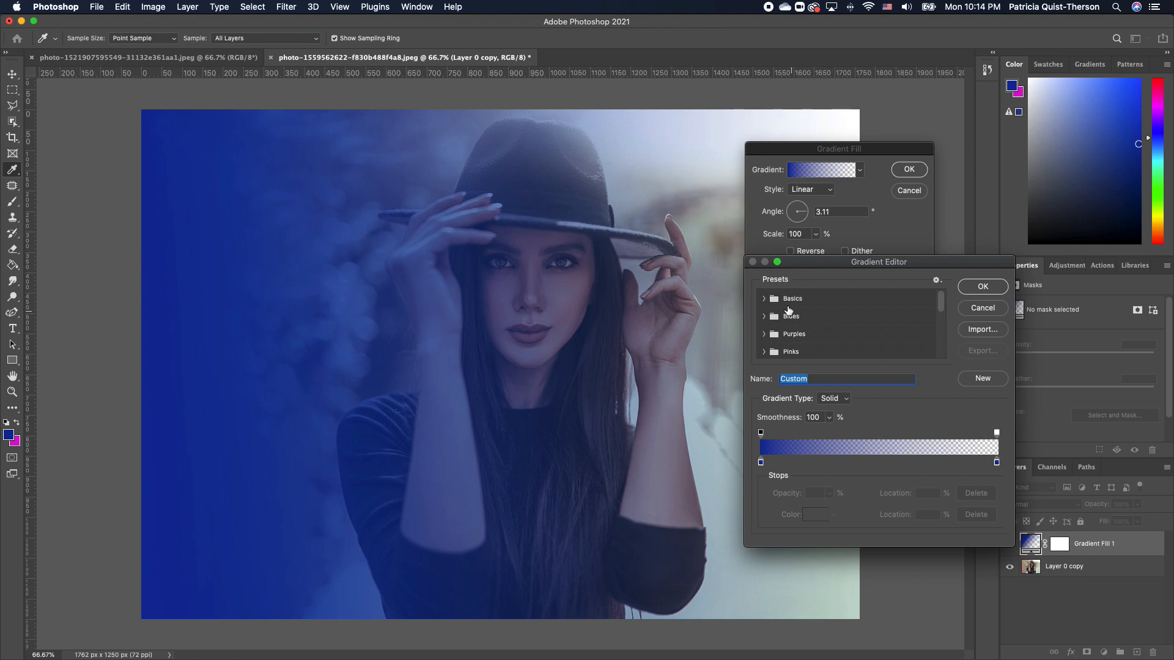
mouse_move(777, 310)
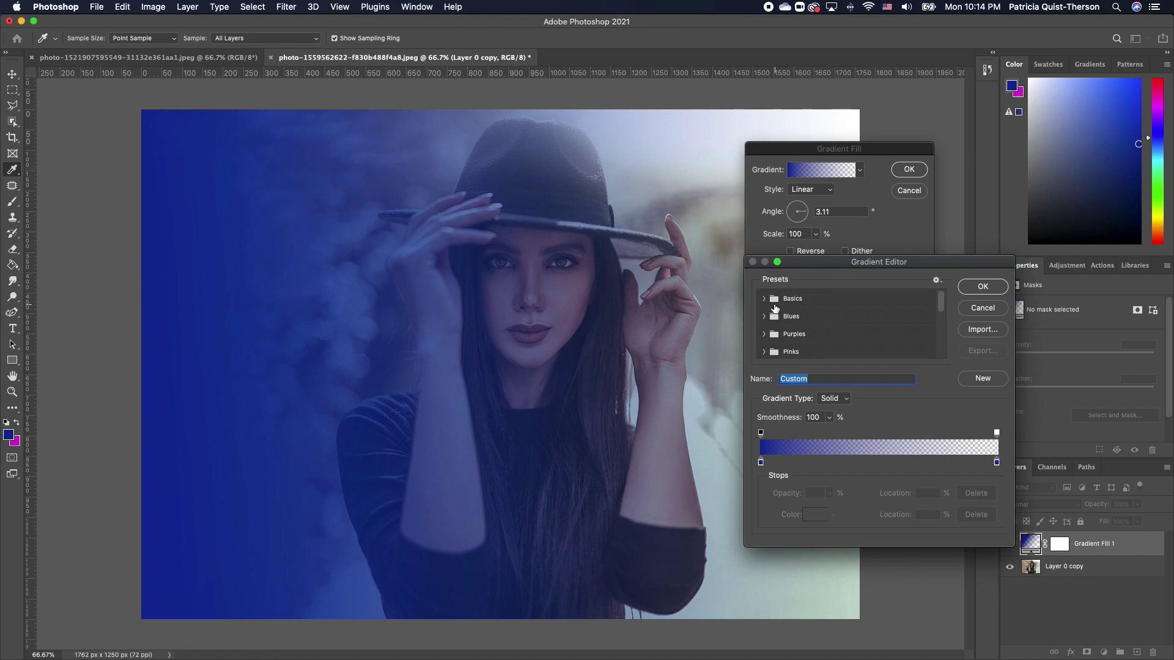
left_click(764, 297)
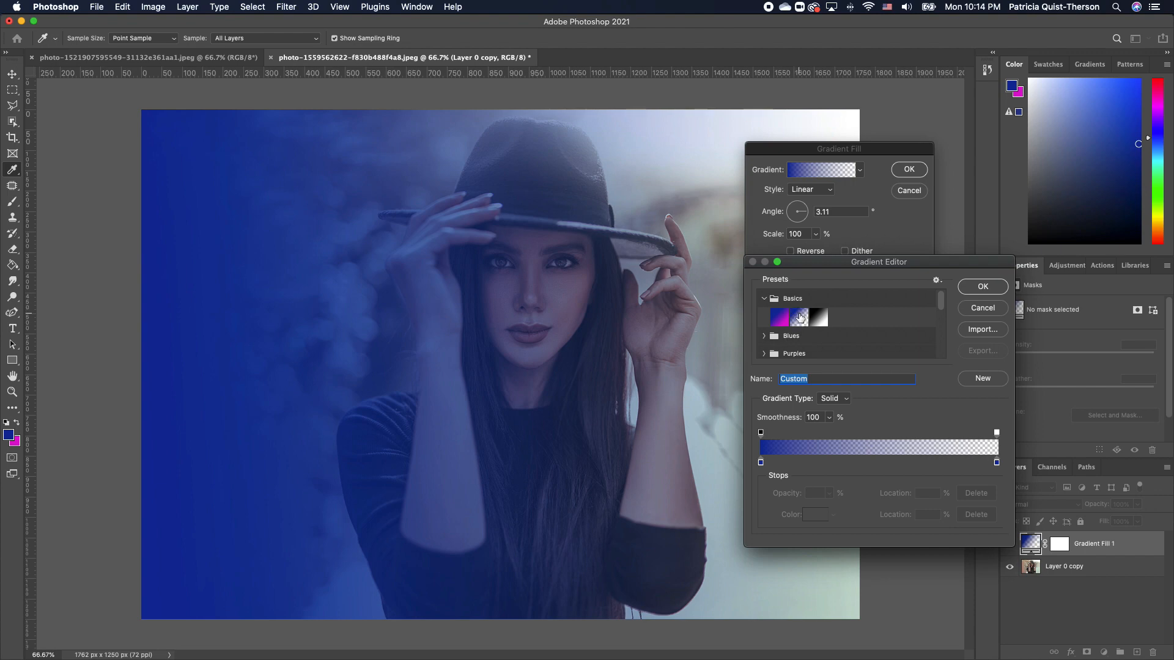
left_click(981, 286)
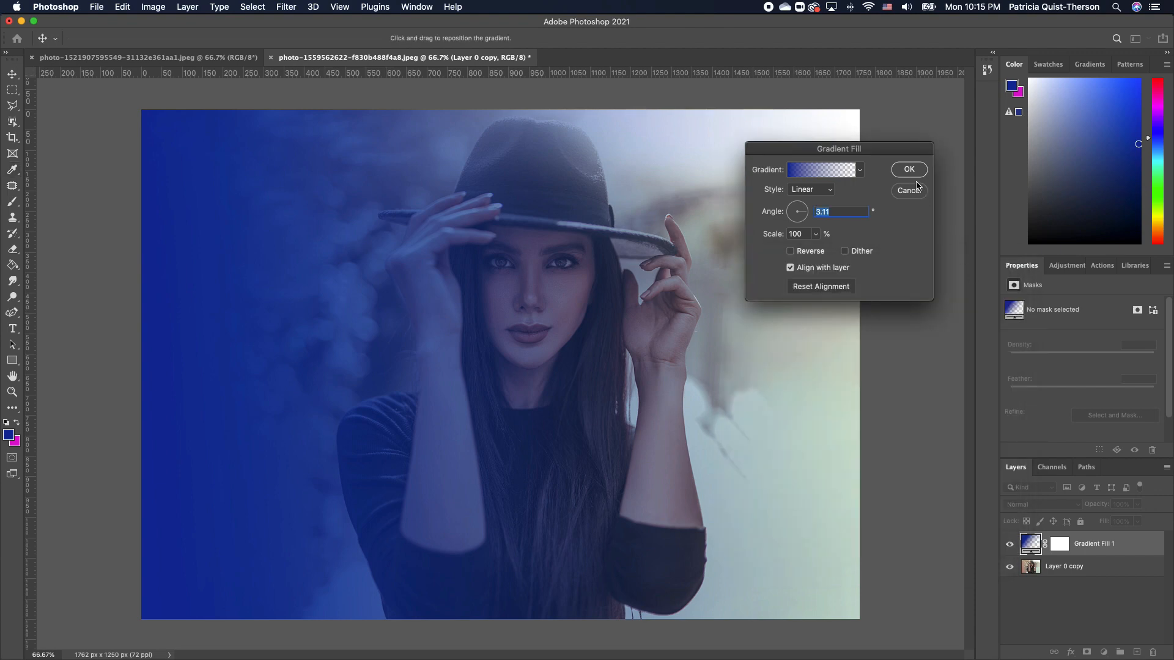
- Commit Gradient Fill 1 and blend it in Hard Light mode for a deeper blue tint
left_click(1033, 503)
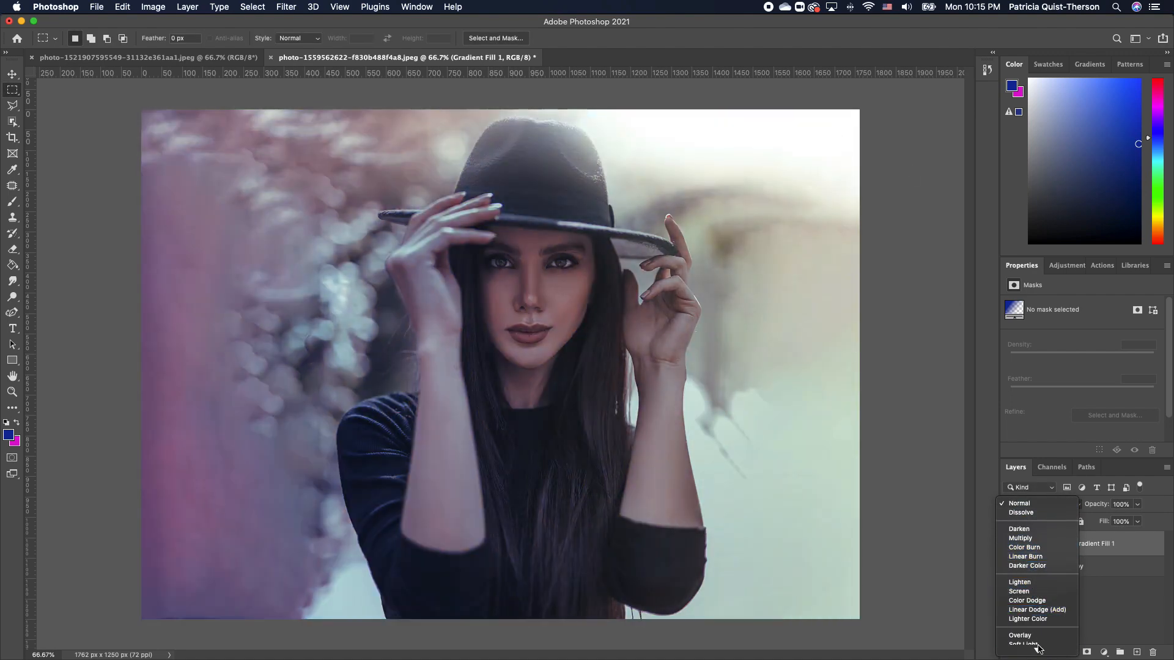
mouse_move(1023, 562)
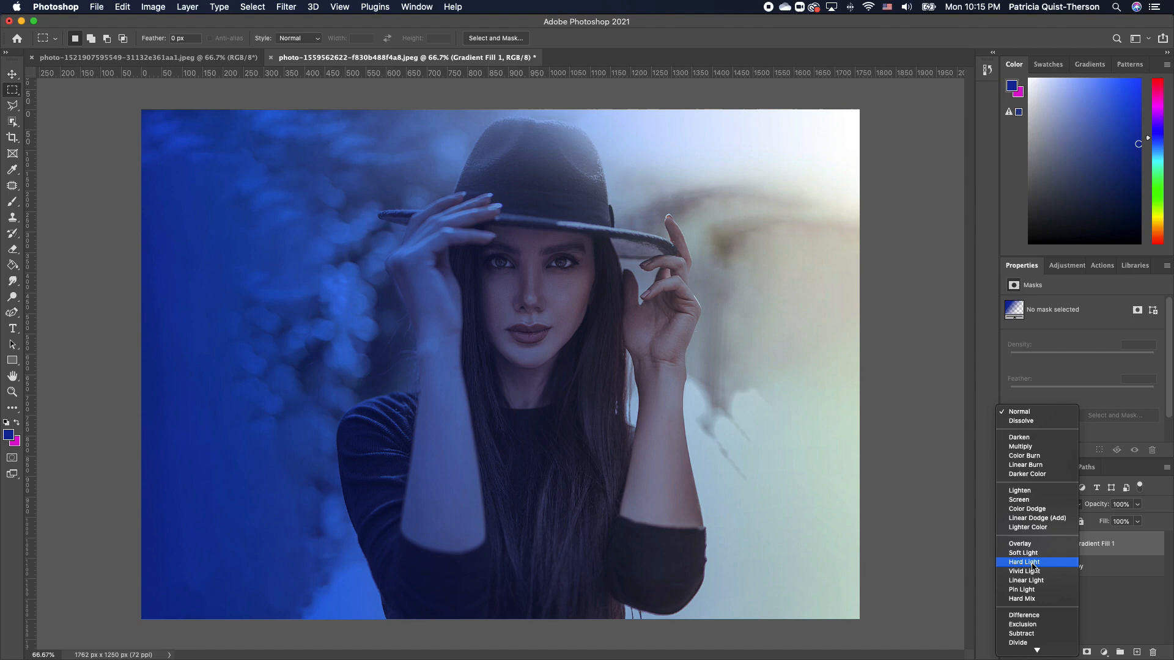
left_click(1024, 563)
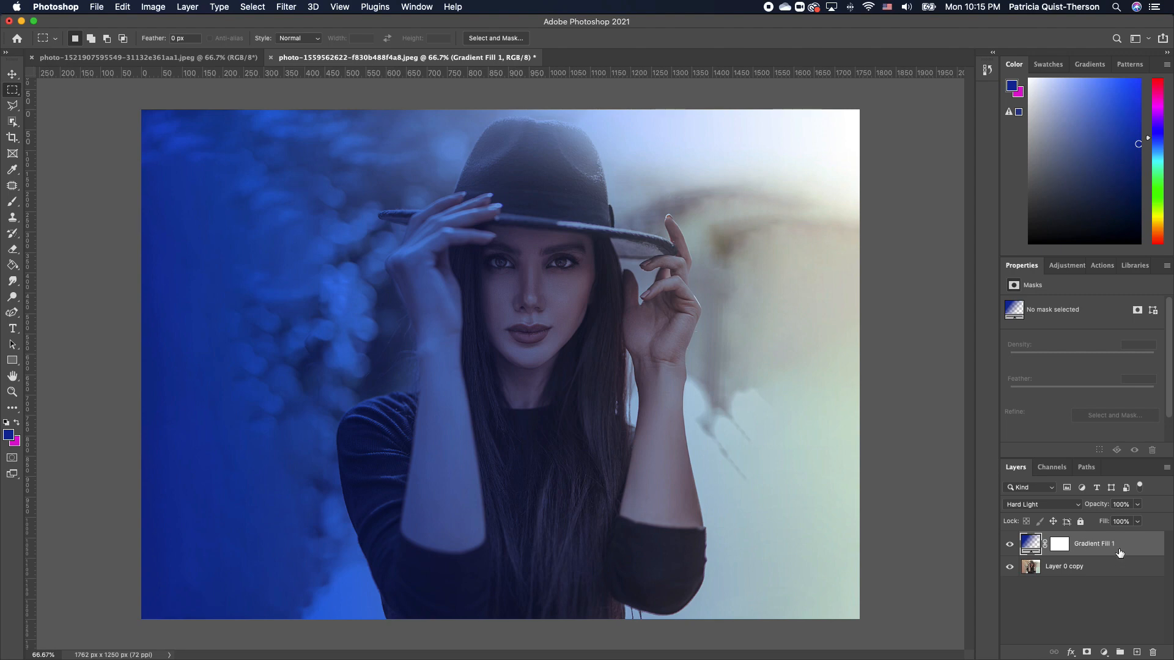
mouse_move(1111, 551)
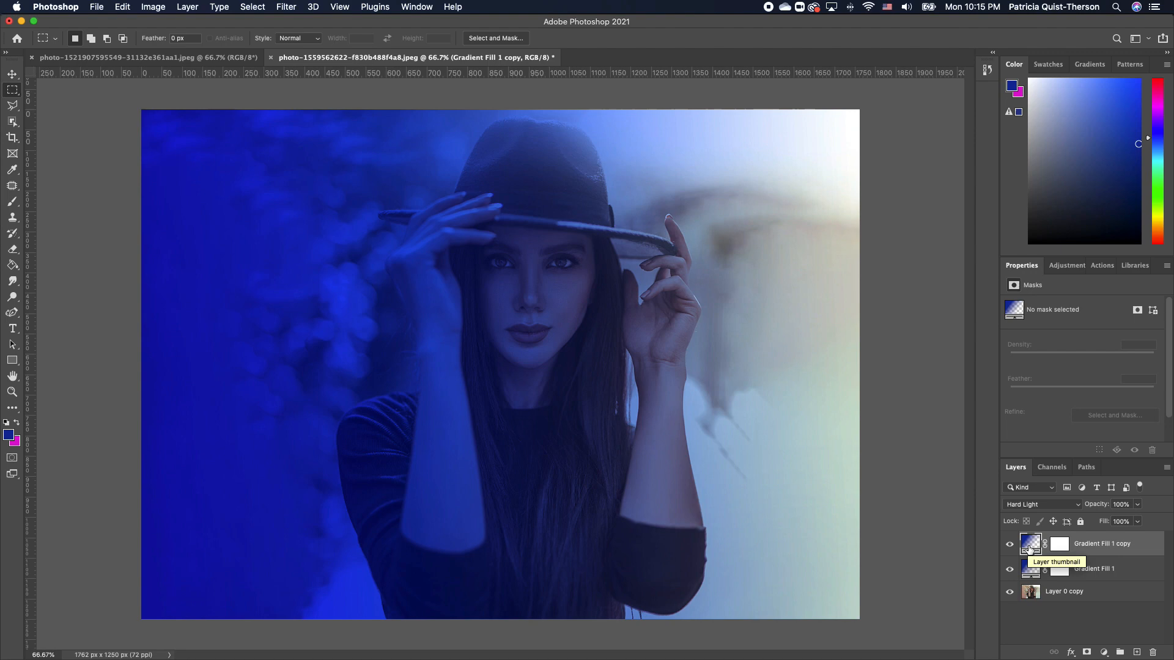
- Turn the duplicated Gradient Fill 1 copy into a magenta #dd0fd1 gradient washing in from the right
double_click(1030, 543)
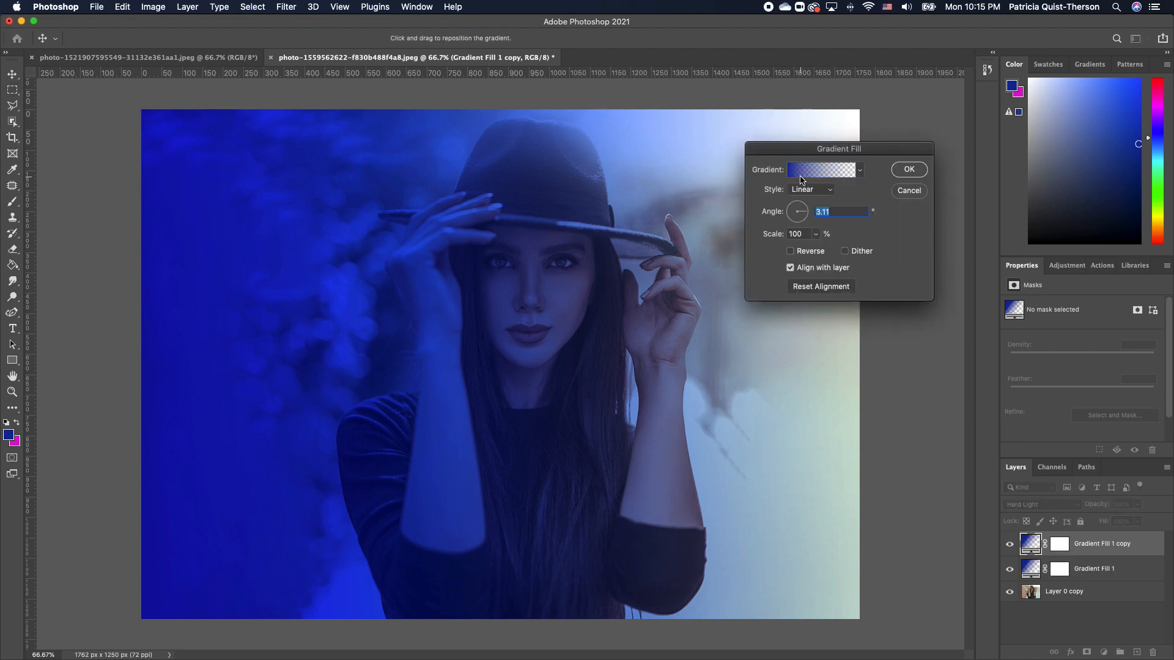
mouse_move(821, 170)
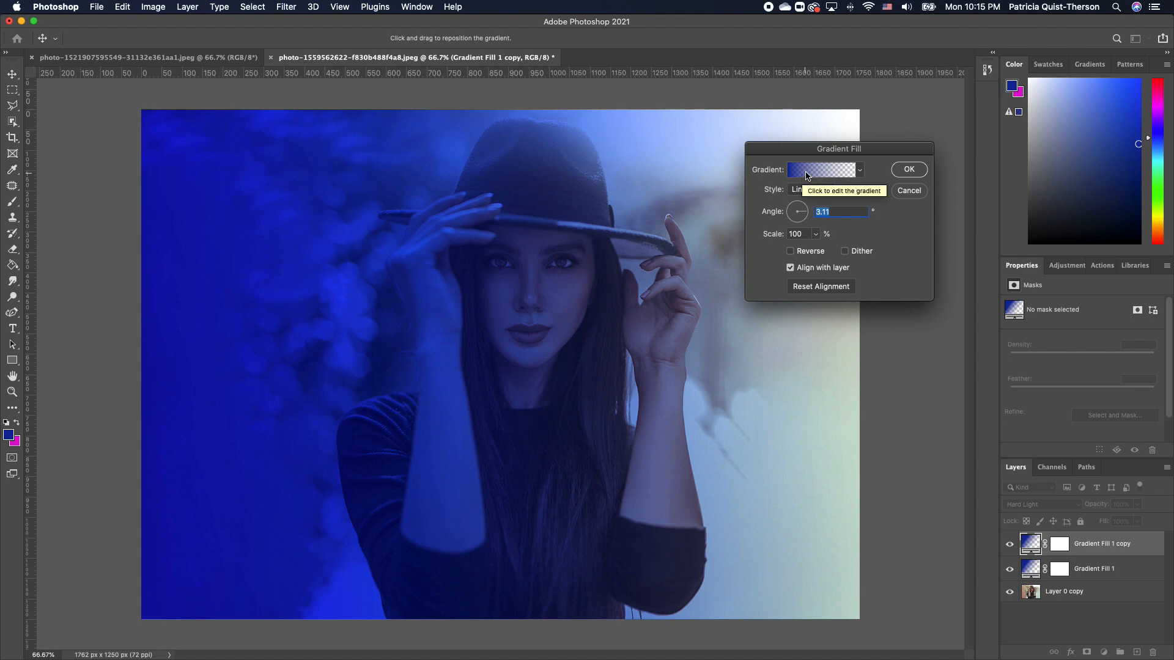
mouse_move(795, 217)
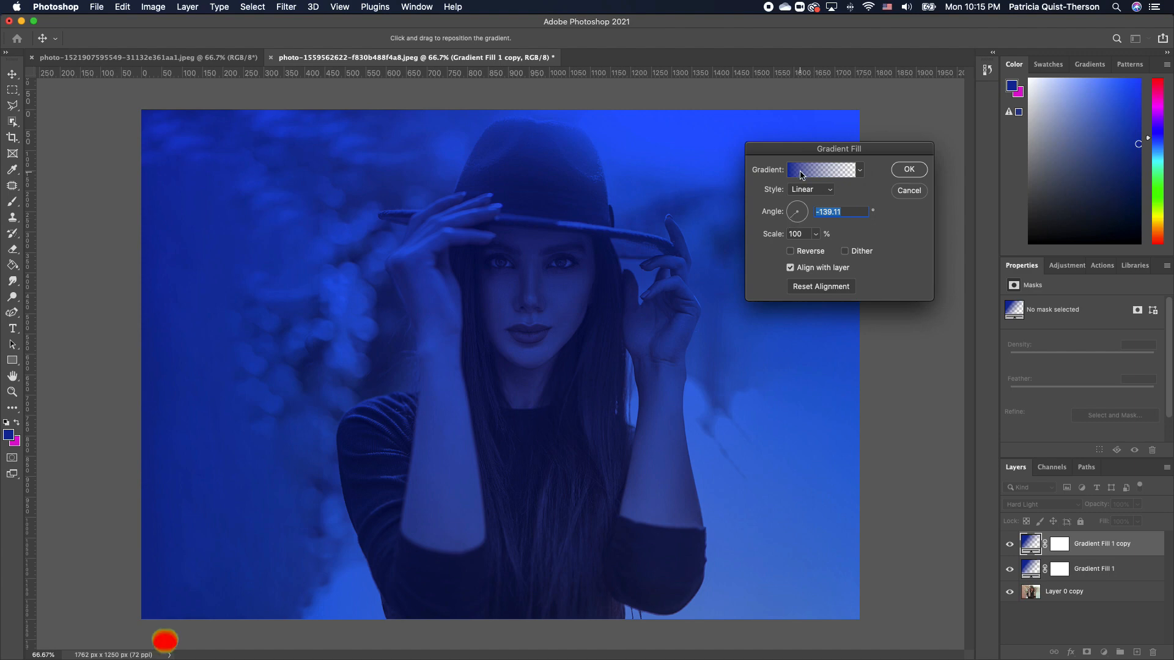
left_click(819, 169)
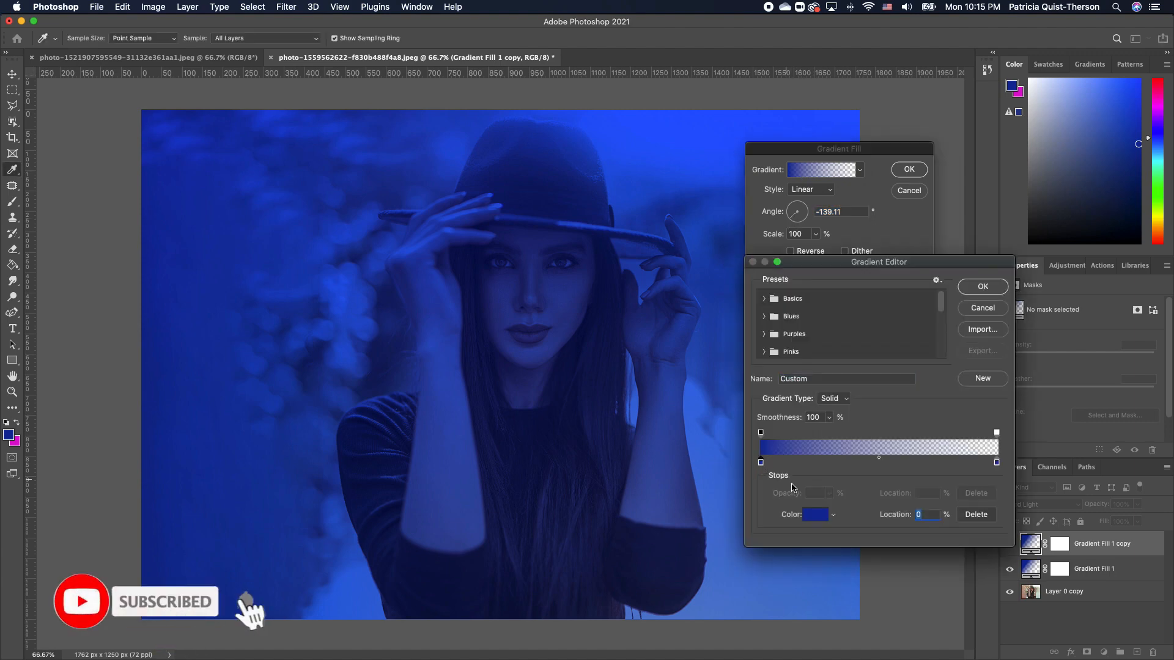
left_click(813, 514)
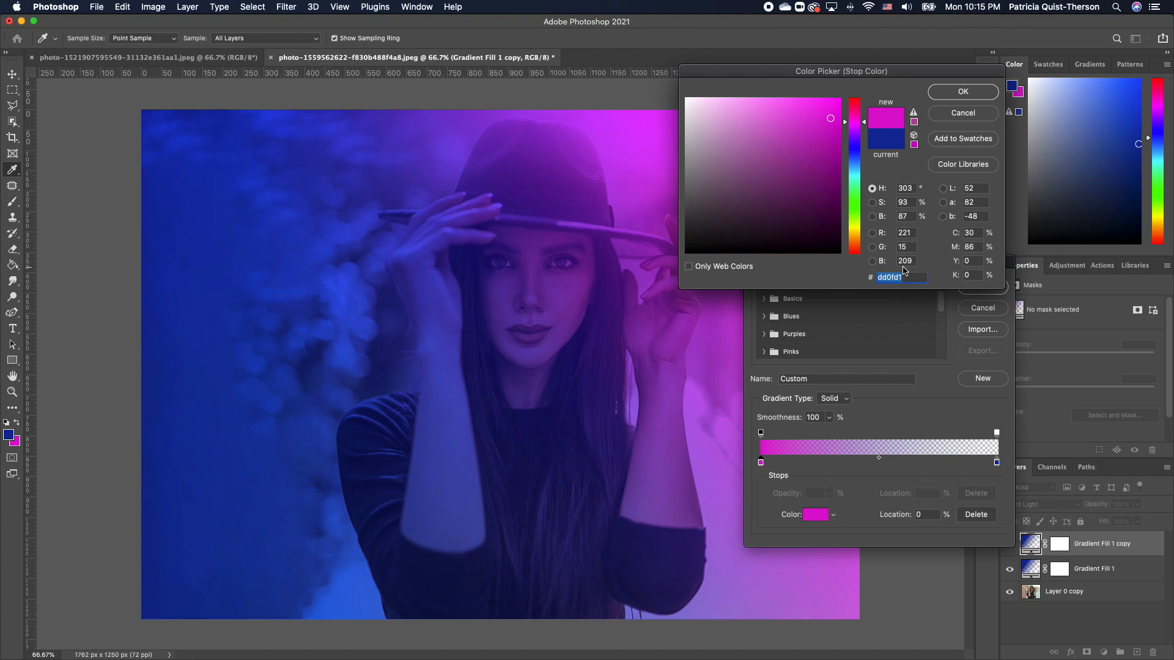
left_click(961, 91)
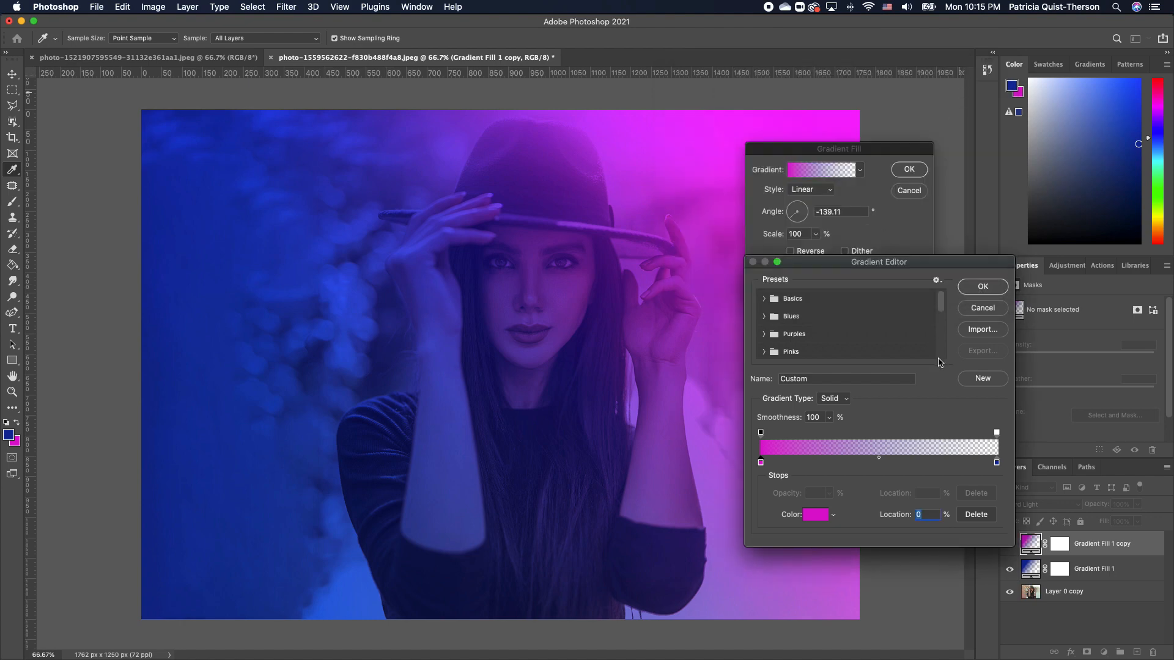
left_click(981, 286)
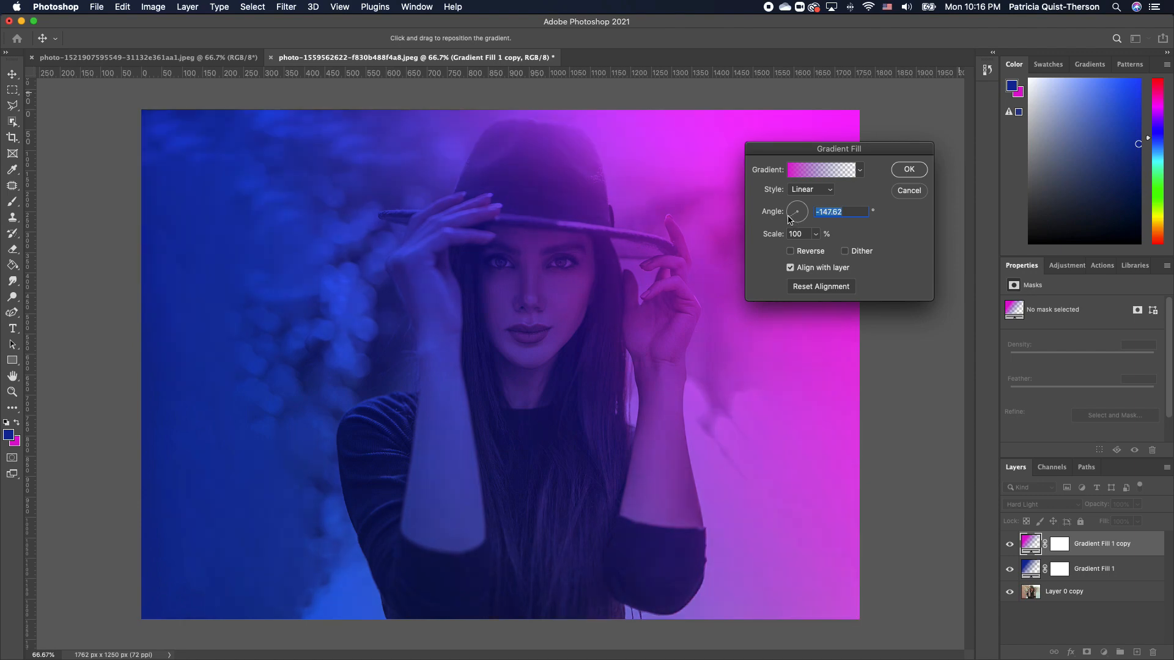
left_click(908, 169)
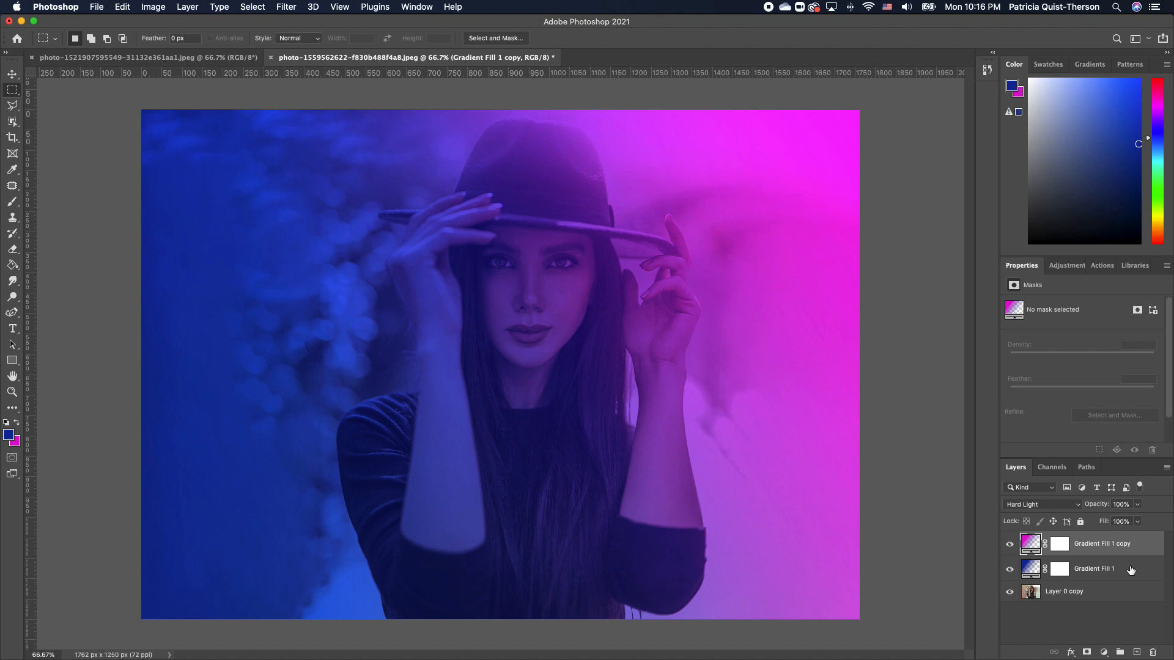
mouse_move(607, 211)
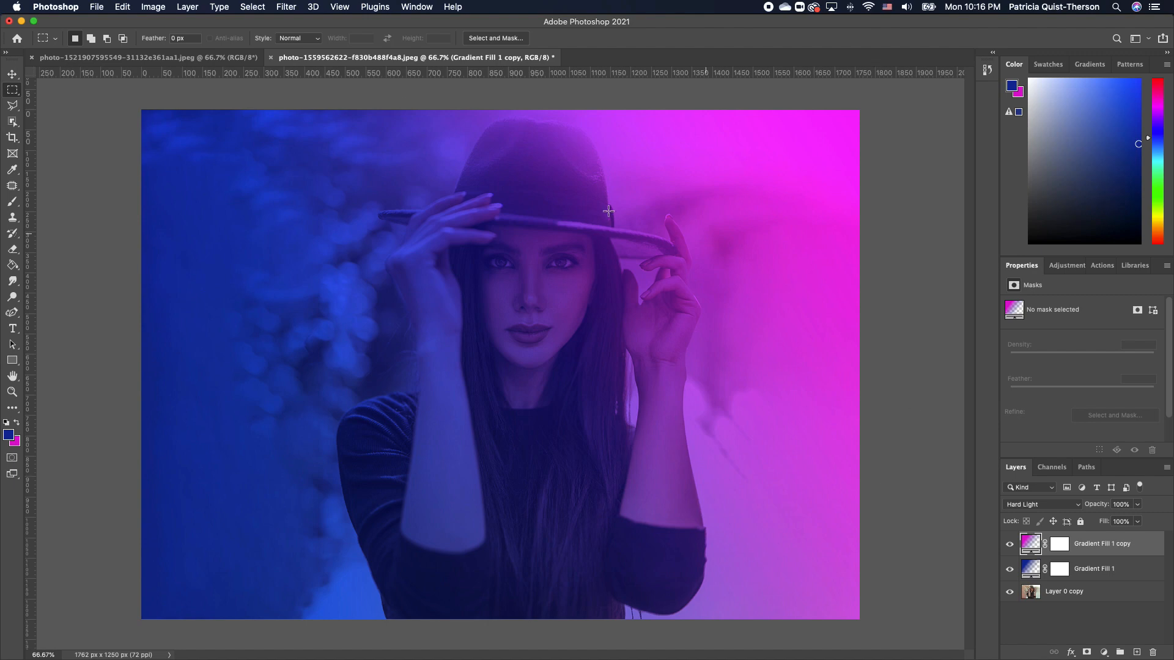
- Bring the night city lights photo into the portrait document as Layer 1 above the gradients
left_click(12, 73)
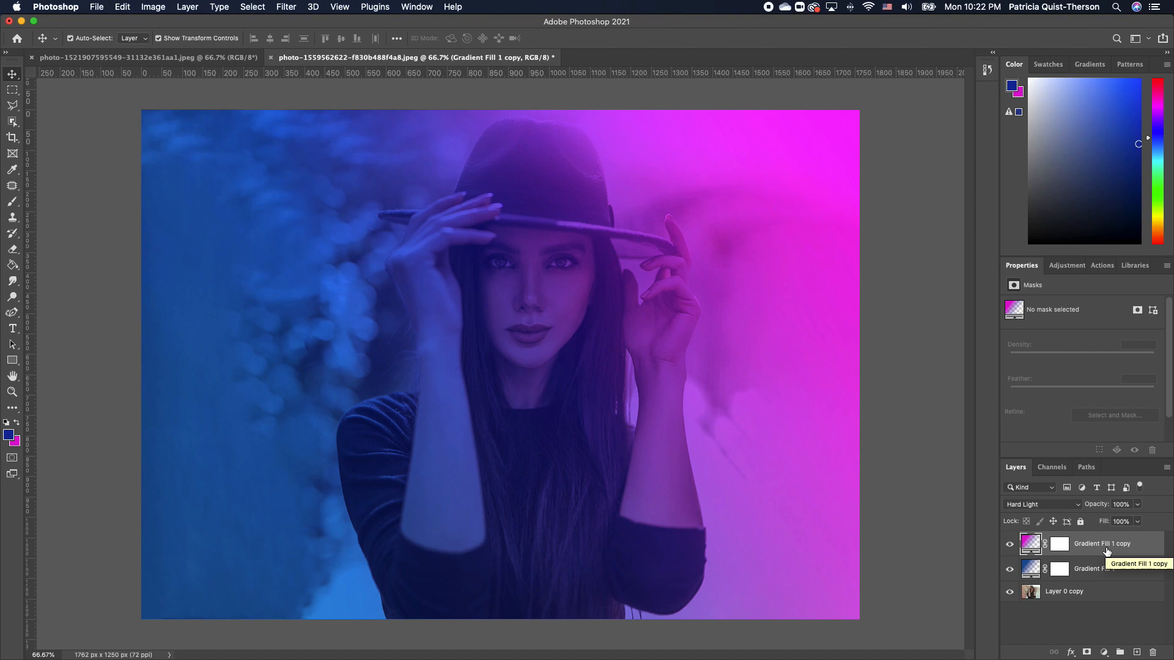
mouse_move(563, 97)
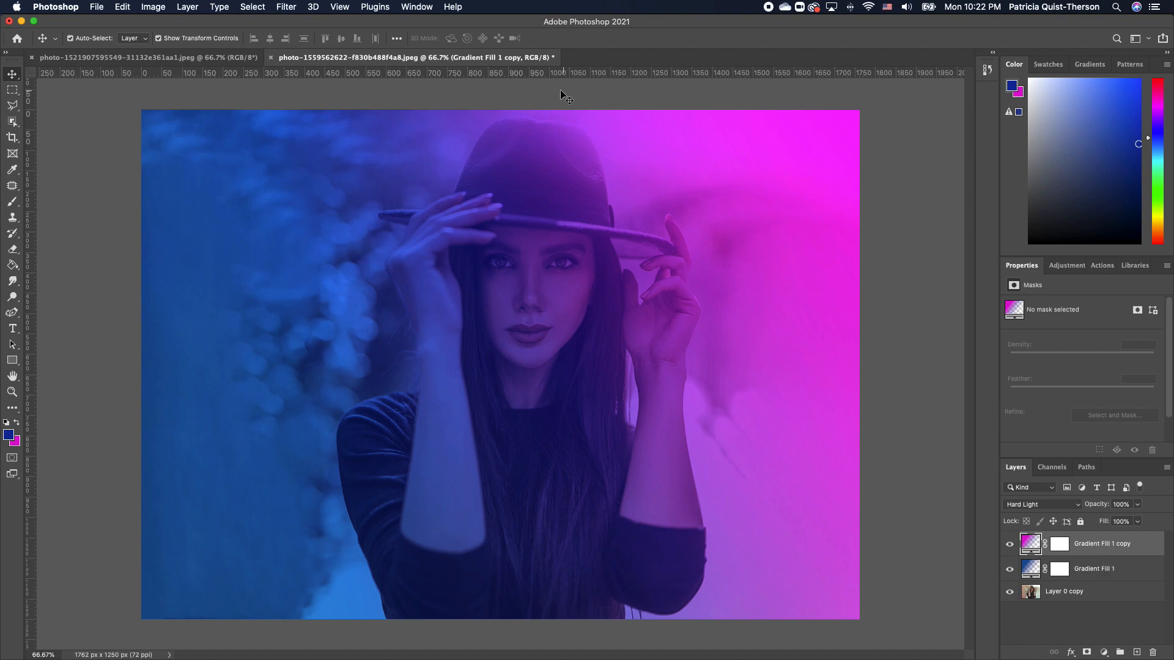
mouse_move(145, 57)
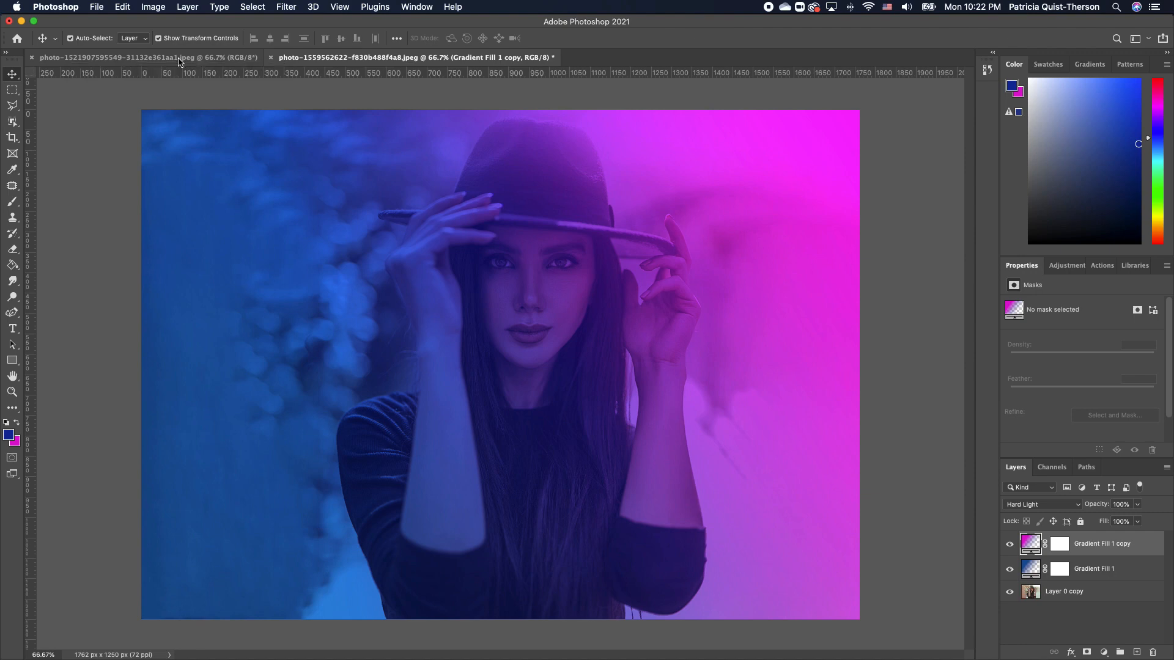
left_click(146, 56)
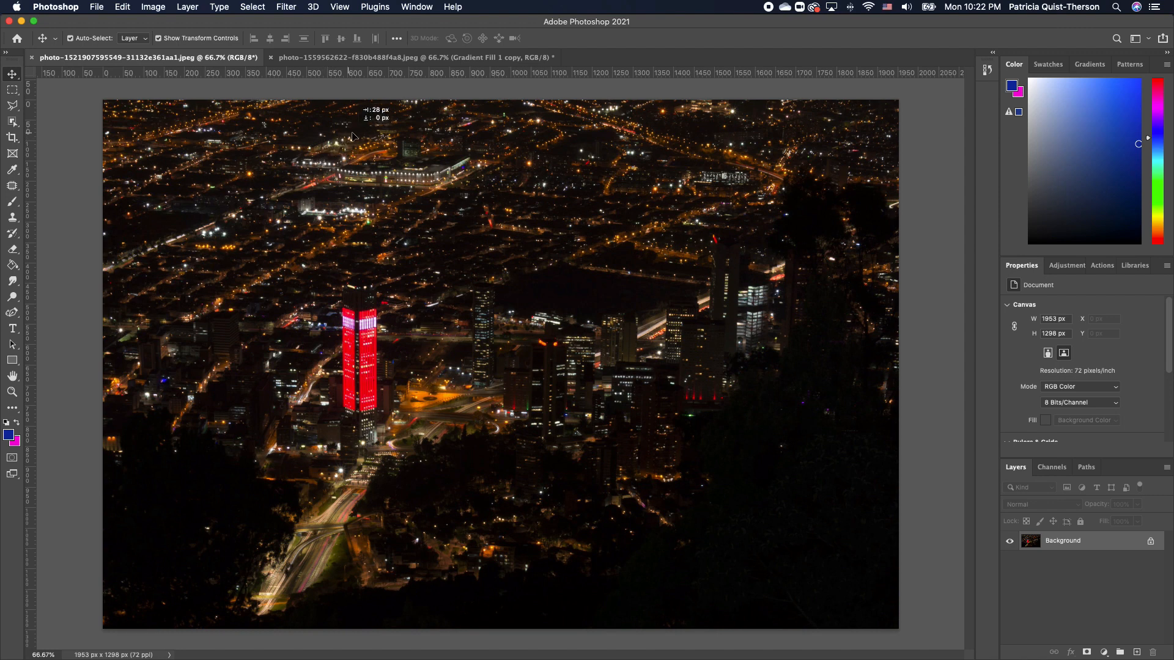
mouse_move(441, 61)
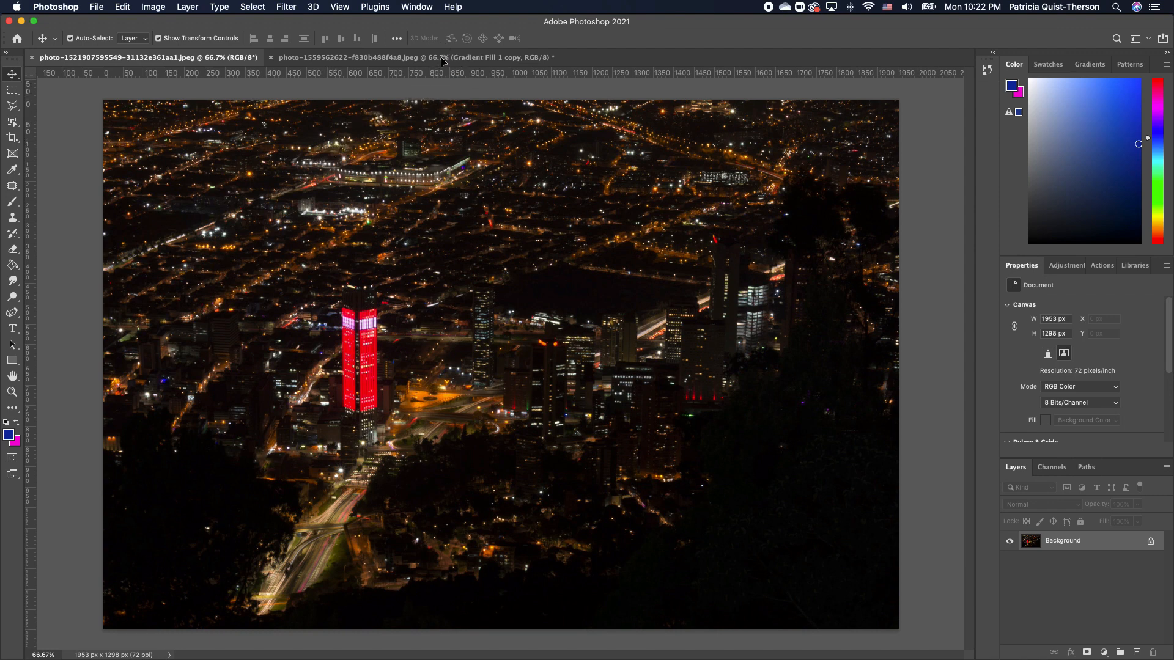
left_click(412, 57)
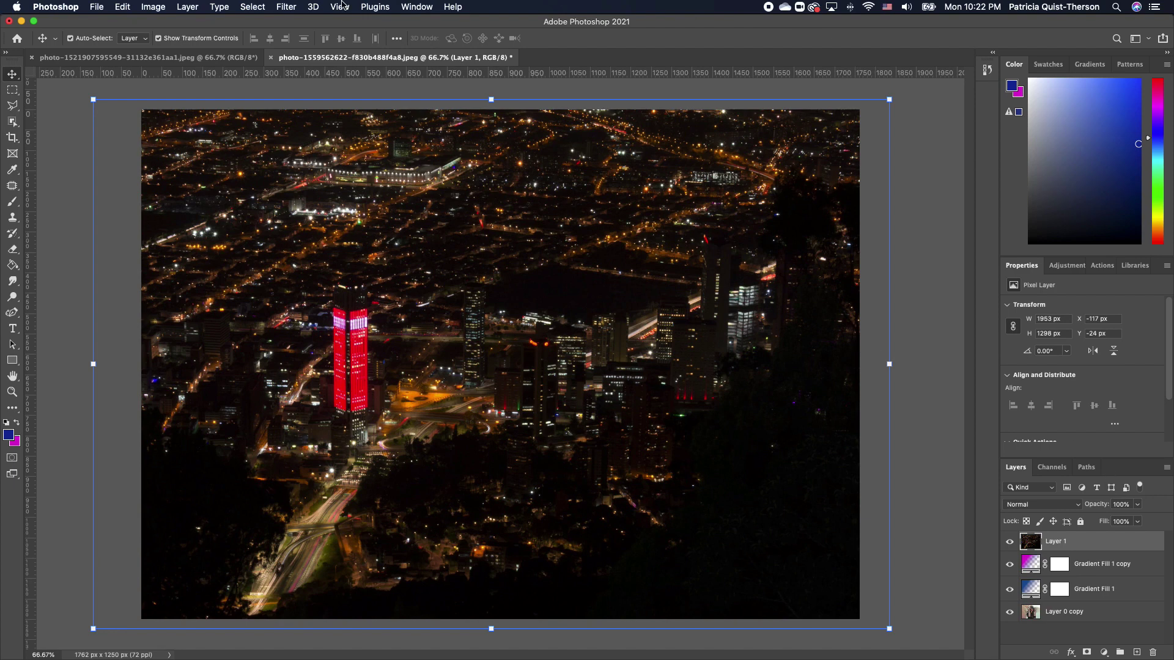
left_click(286, 7)
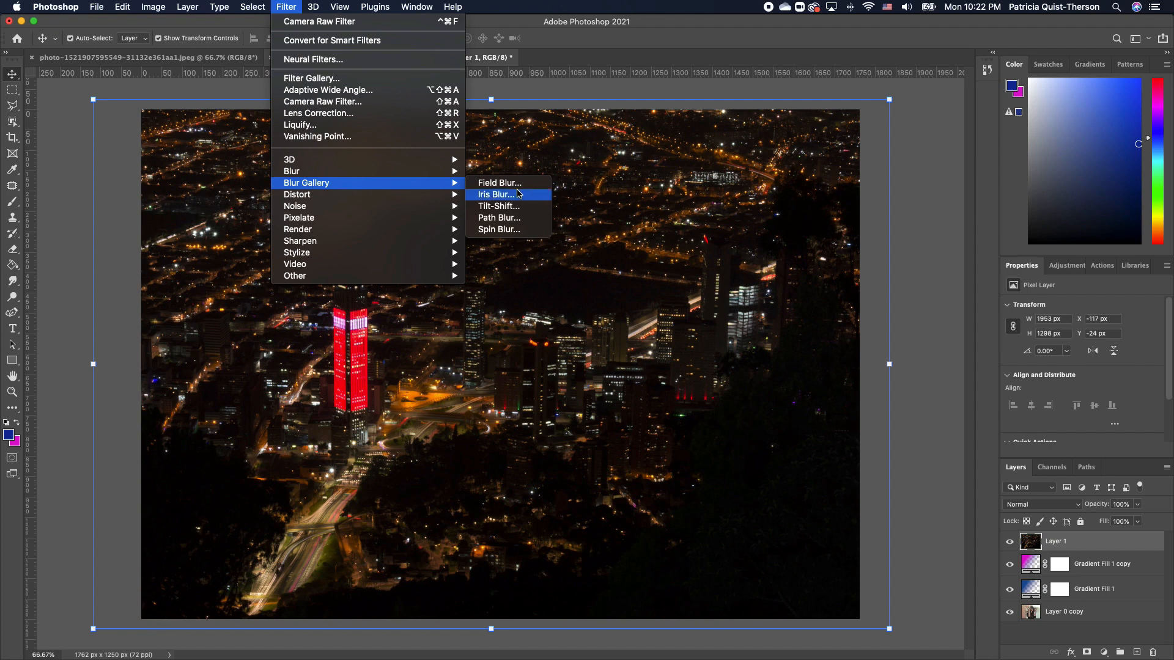
mouse_move(497, 183)
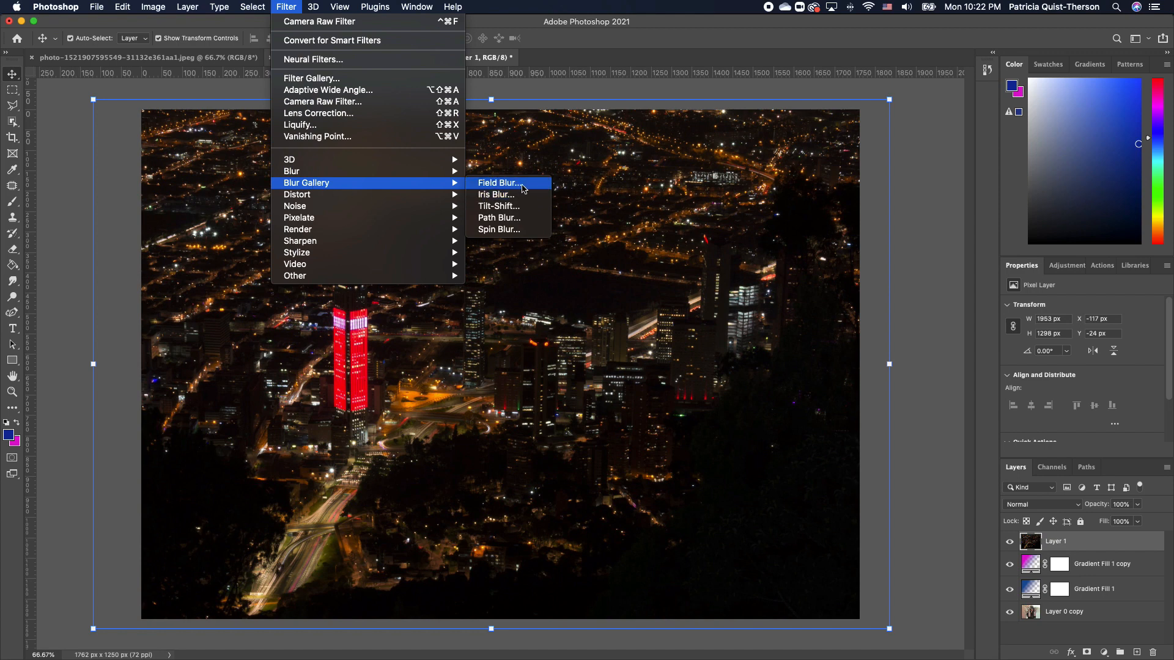
- Field Blur Layer 1 at 70 px with 84% Light Bokeh for large soft bokeh circles
left_click(498, 183)
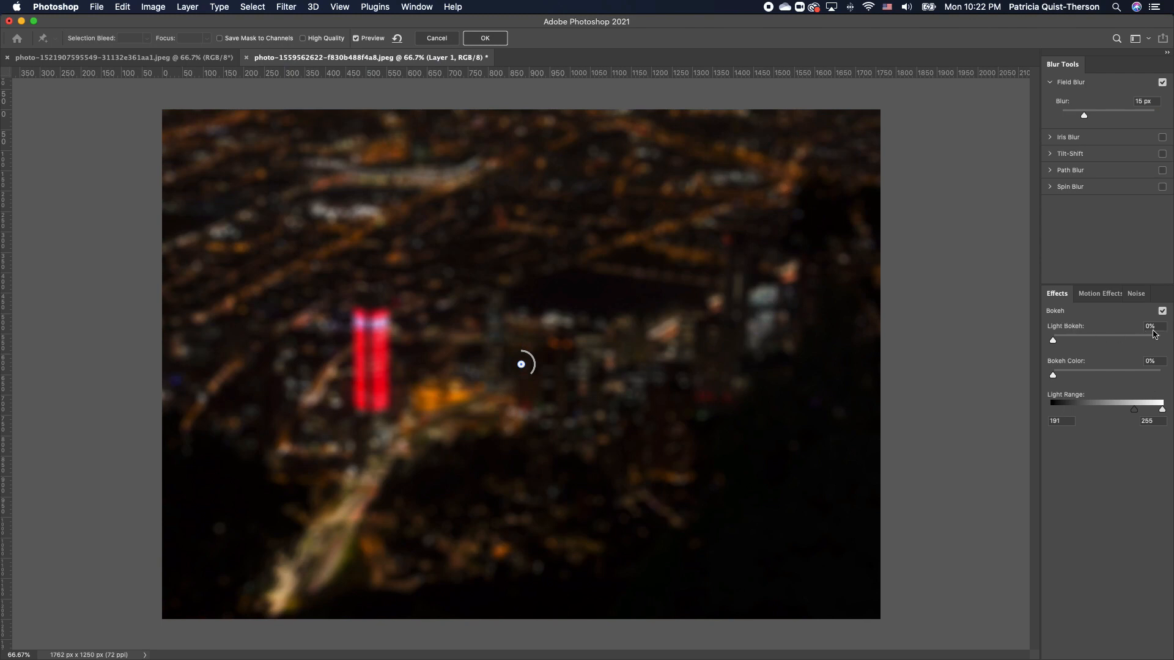
mouse_move(839, 377)
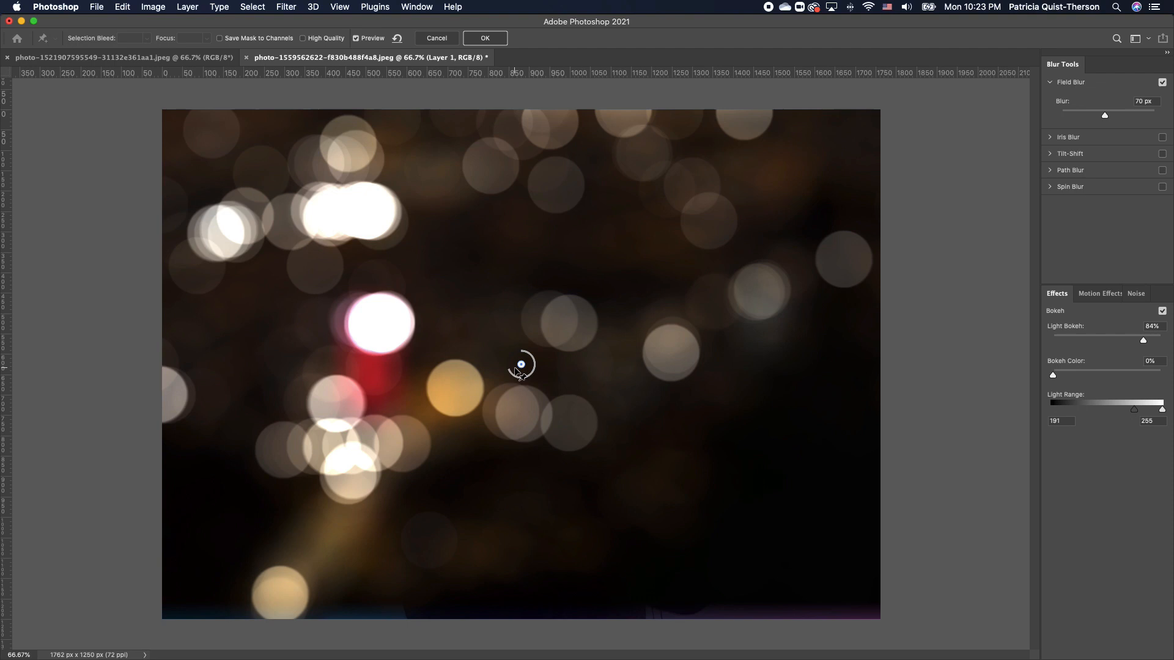
mouse_move(87, 125)
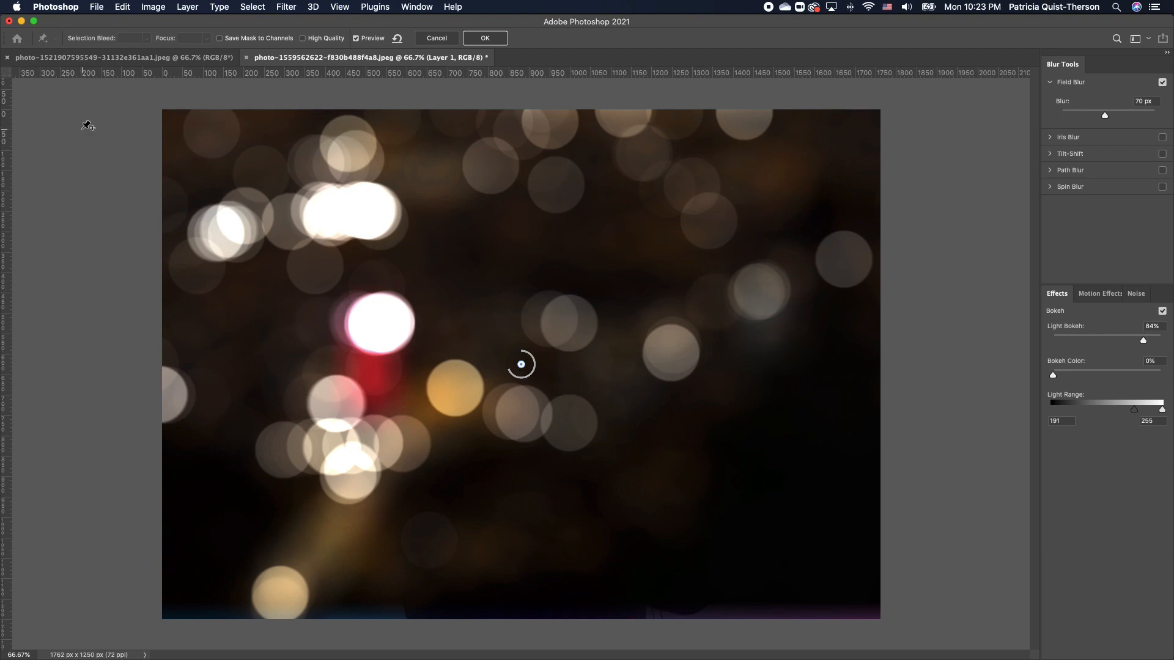
mouse_move(493, 43)
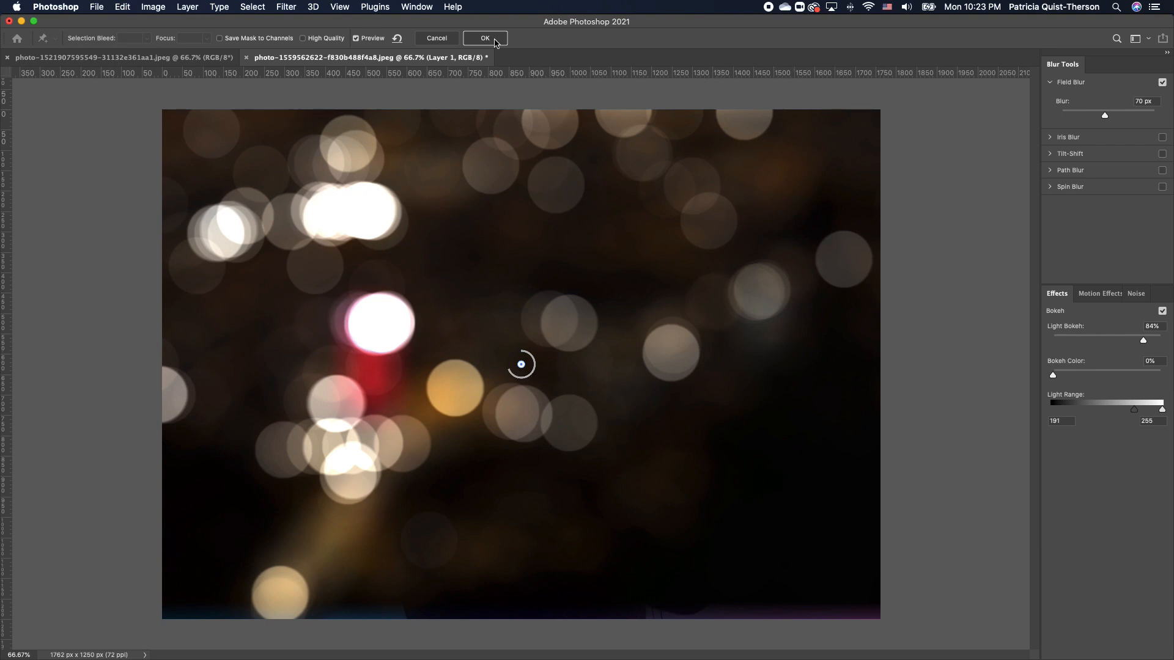
left_click(484, 38)
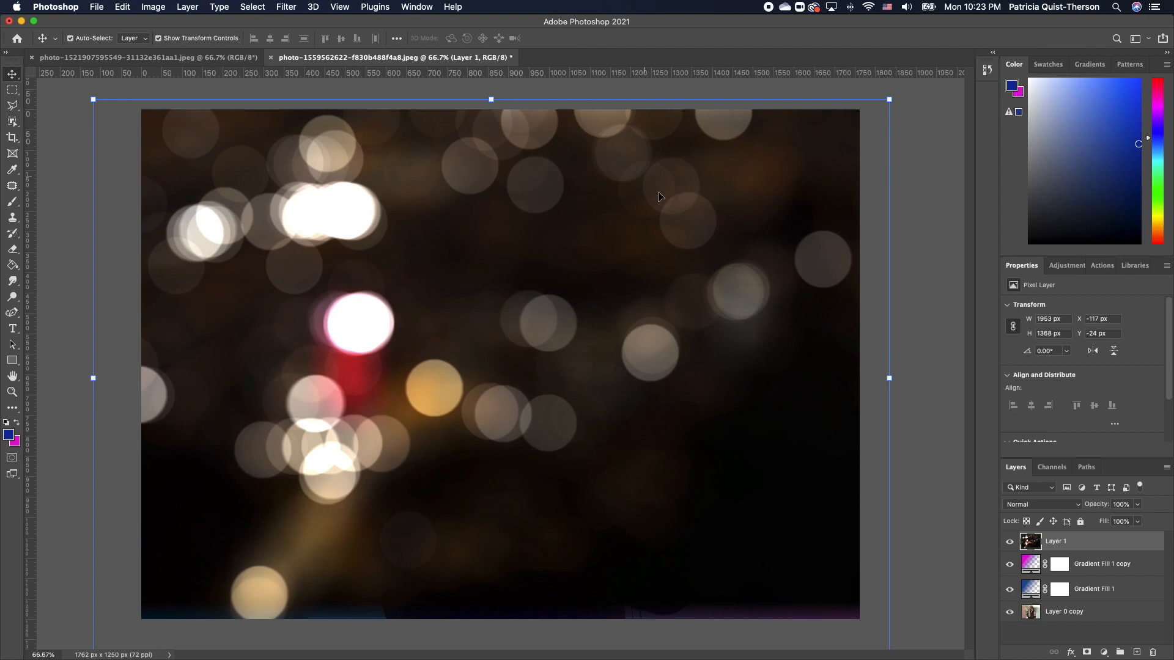
- Blend Layer 1 in Screen mode, reposition the bokeh, and attach a blank layer mask
left_click(1040, 504)
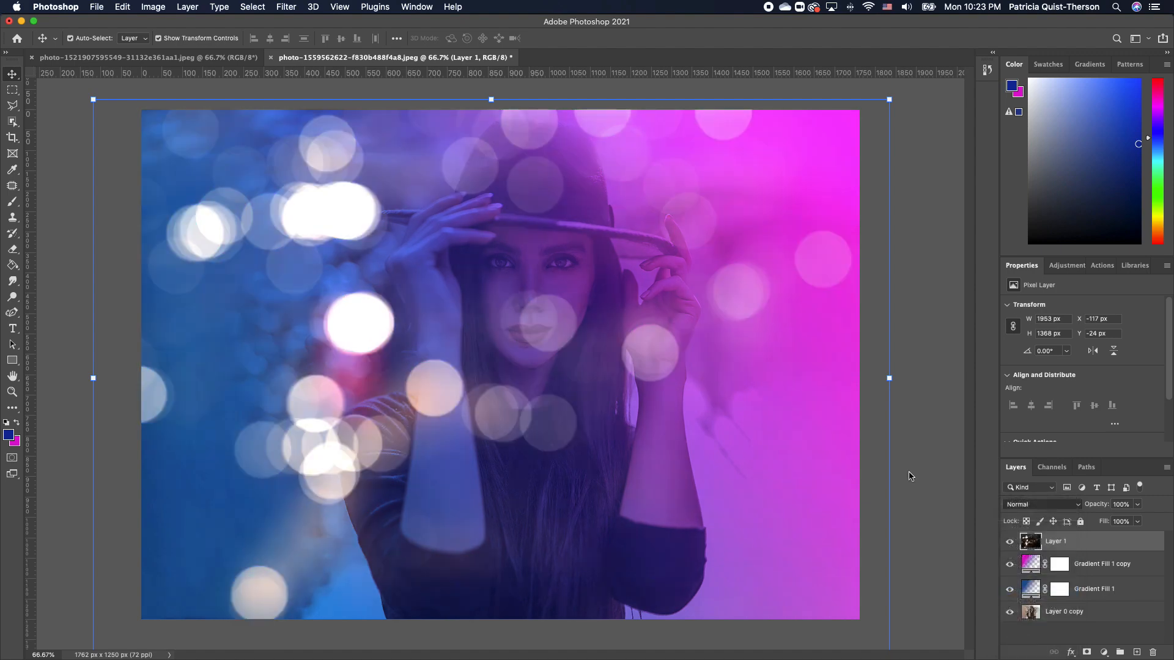
left_click(1041, 503)
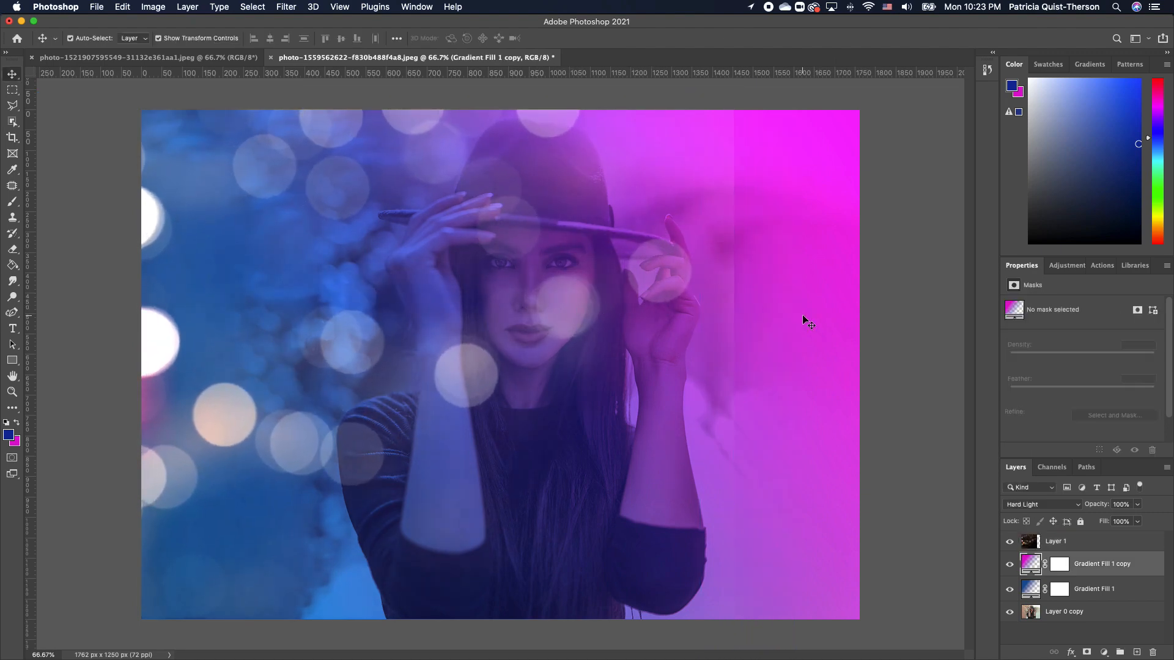
mouse_move(749, 443)
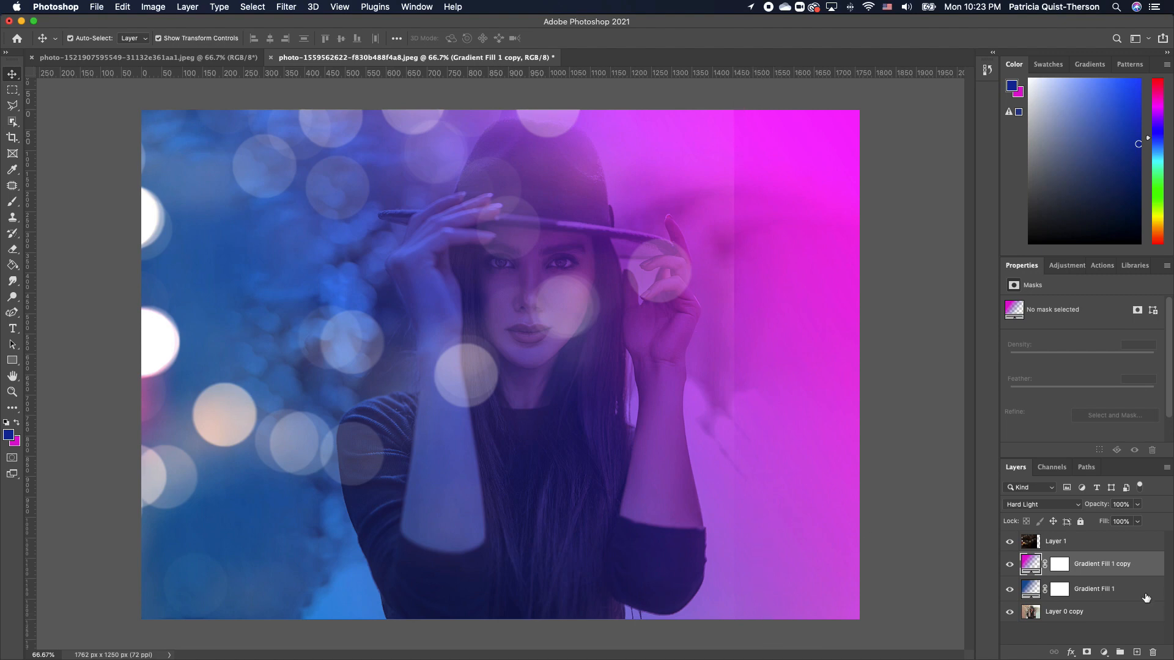
left_click(1056, 540)
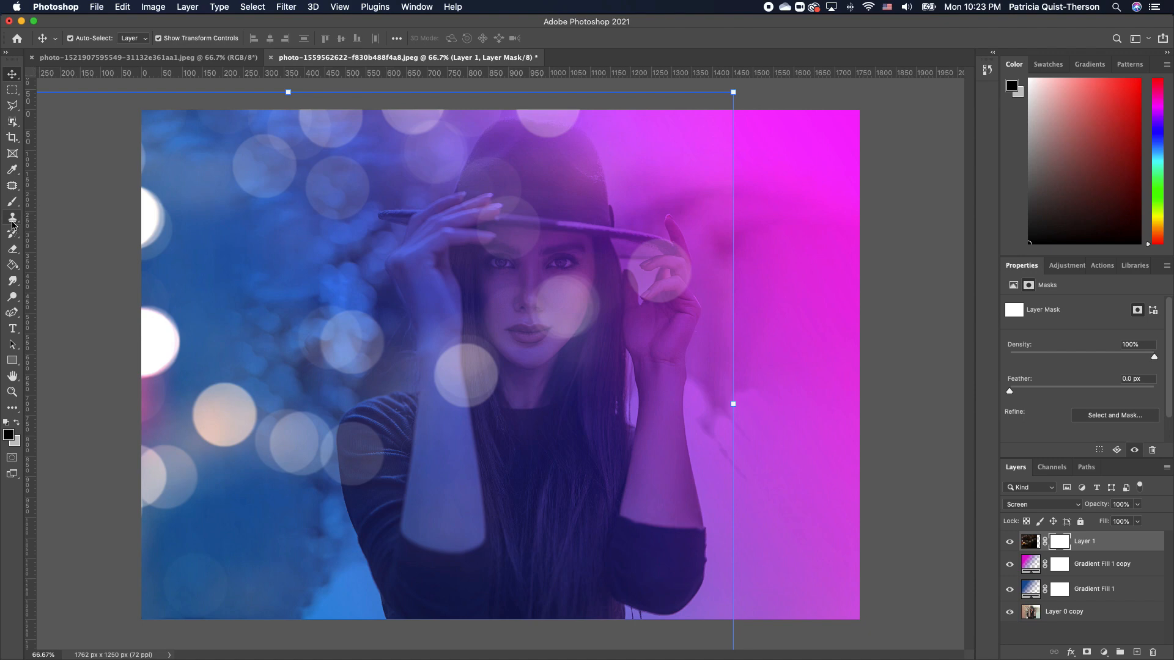
- Target Layer 1's mask and pick a 300 px Soft Round brush at 0% hardness
left_click(12, 203)
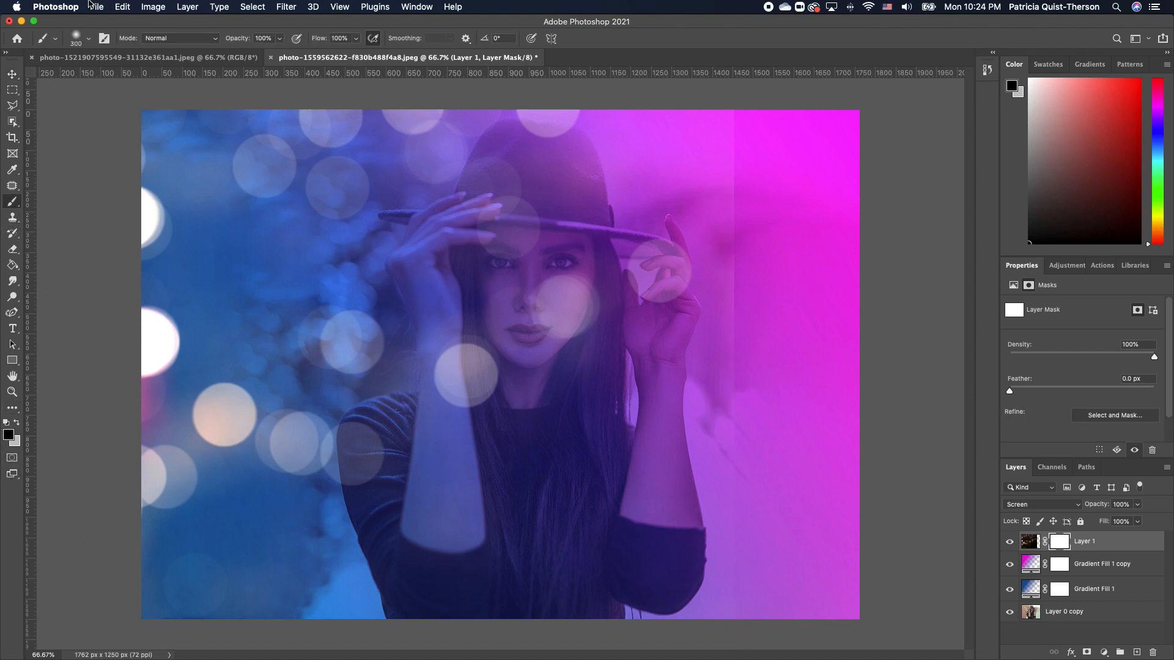
left_click(87, 38)
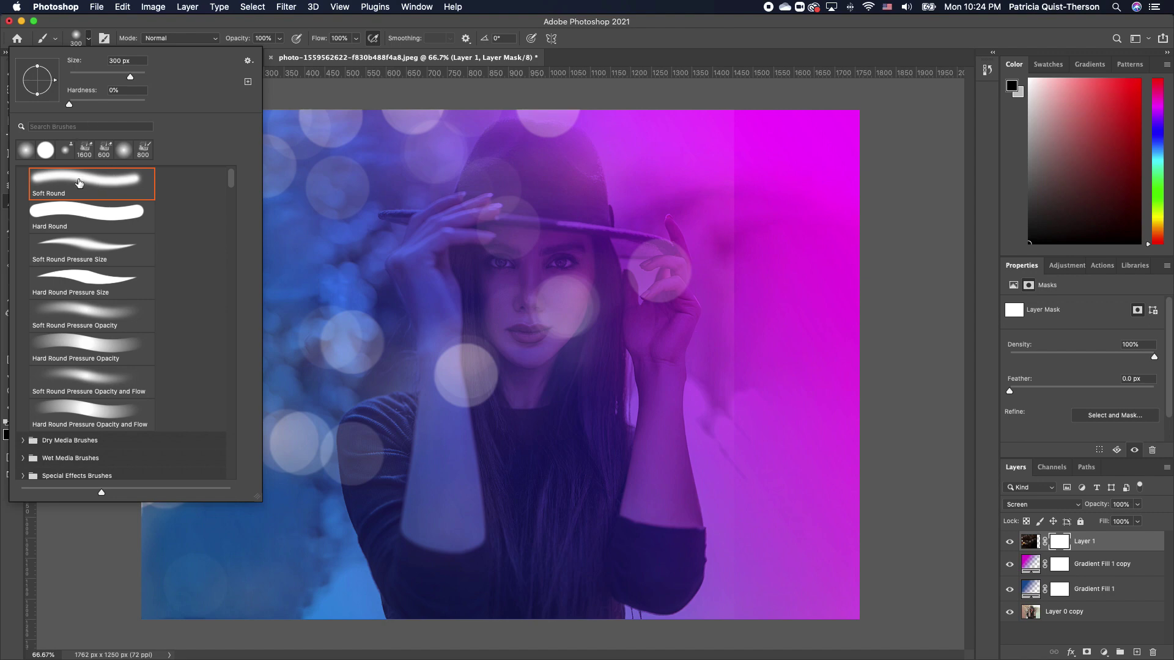
mouse_move(67, 107)
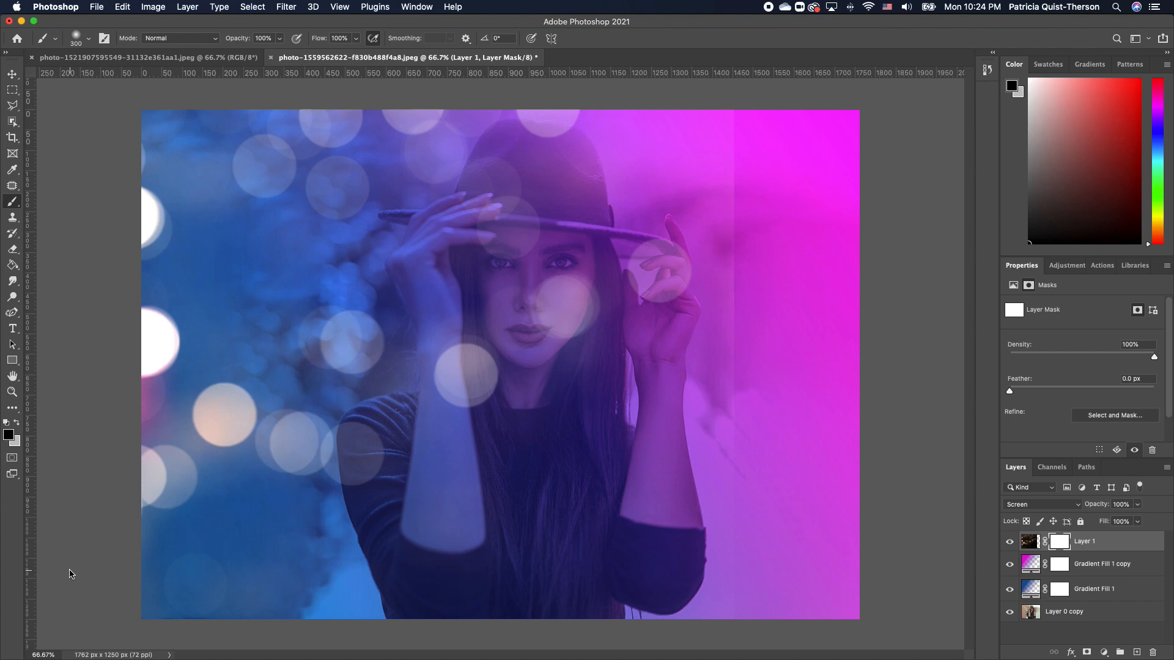
mouse_move(739, 176)
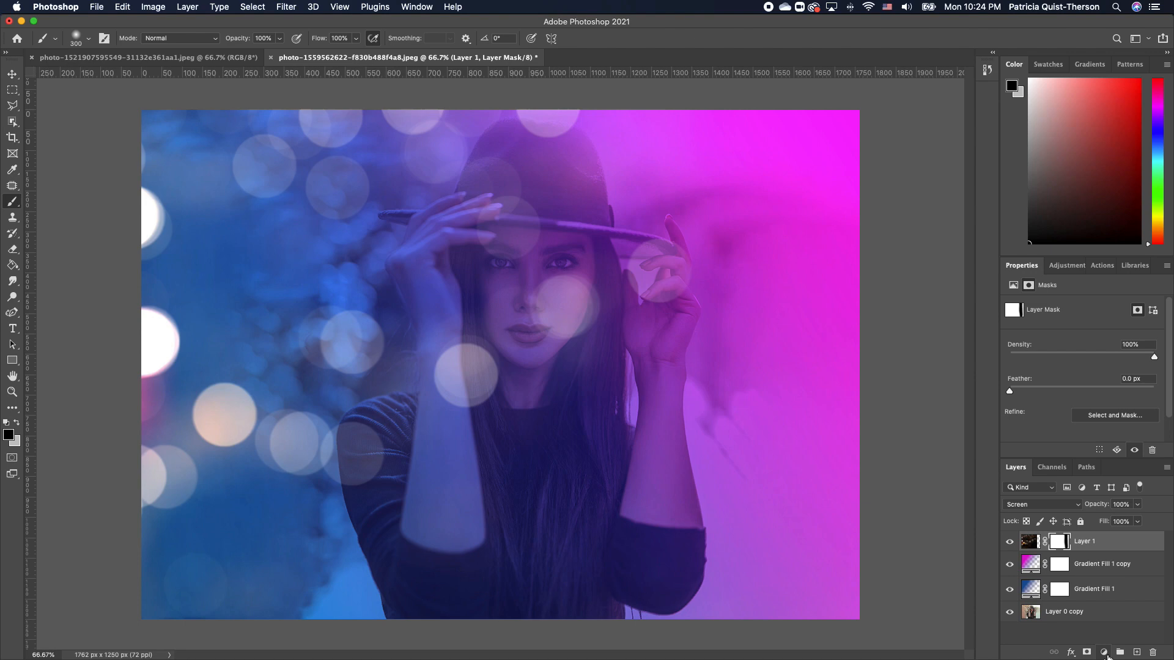
- Add a Color Lookup adjustment layer with the Fuji ETERNA 250D Fuji 3510 LUT
left_click(1103, 652)
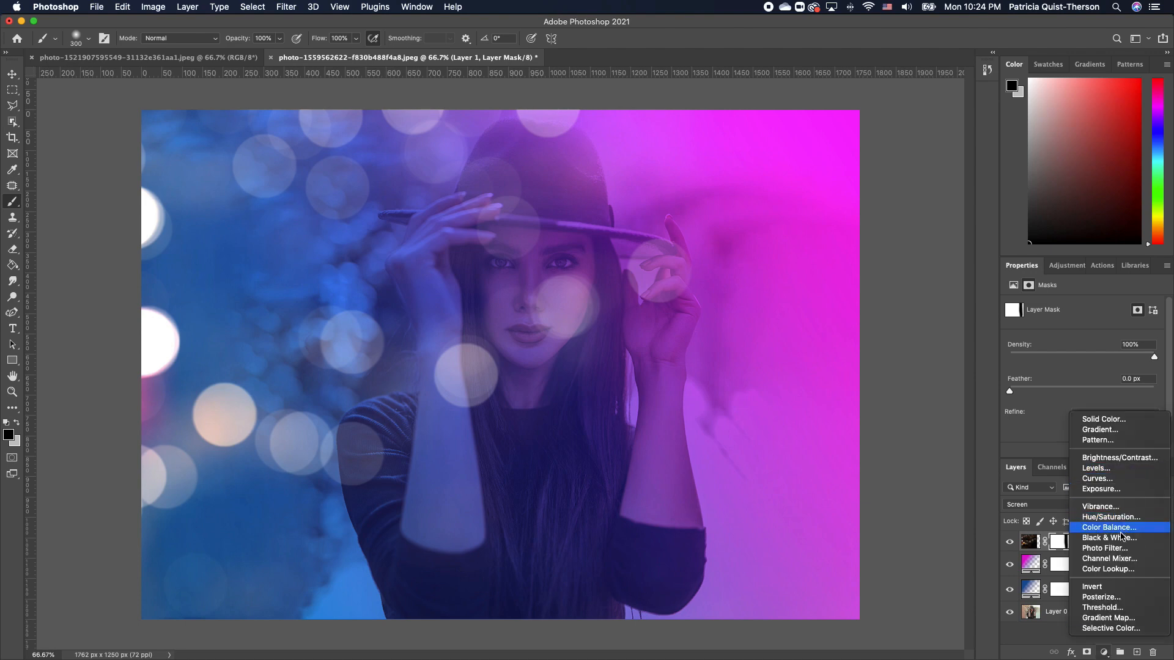
left_click(1107, 570)
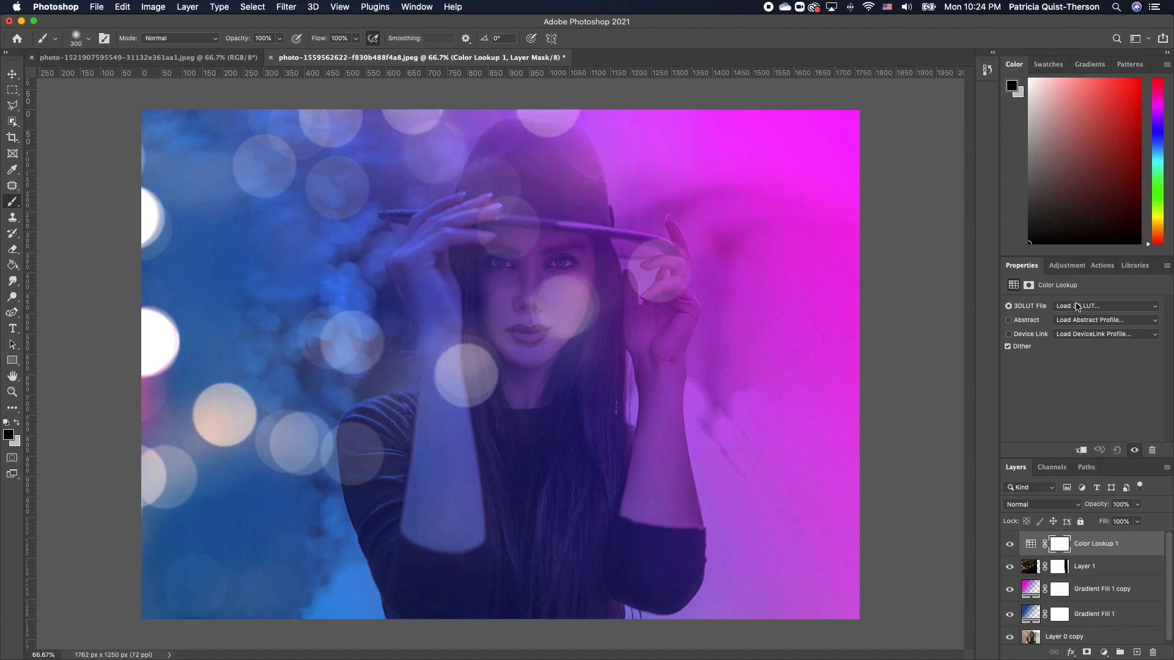
left_click(1107, 305)
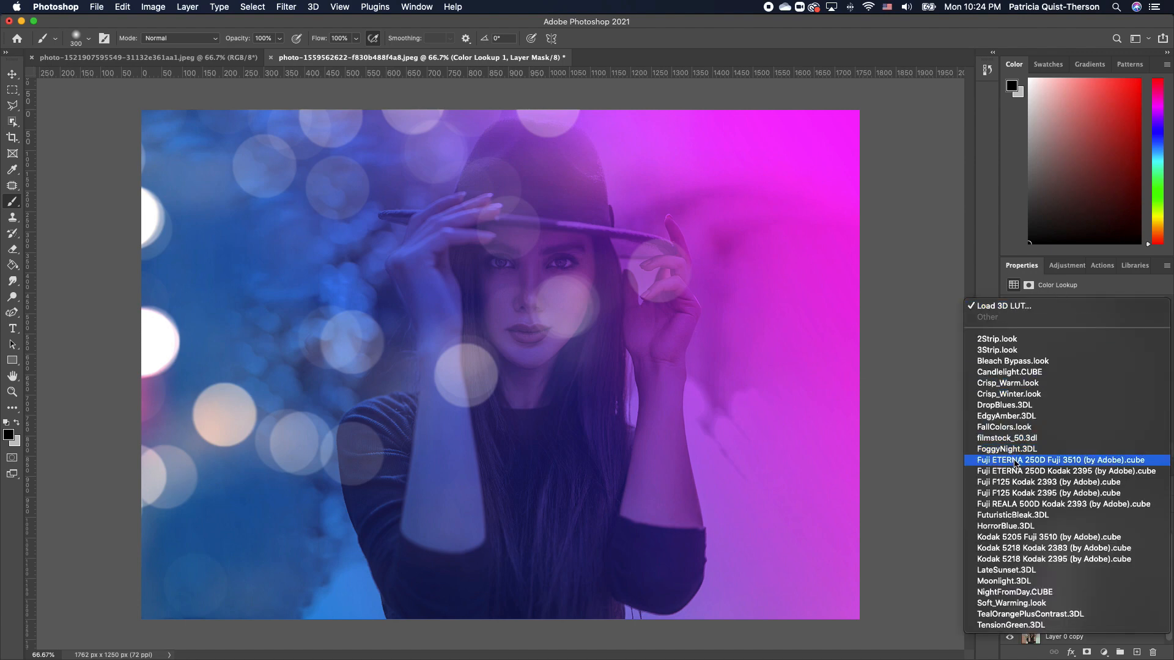
left_click(1062, 459)
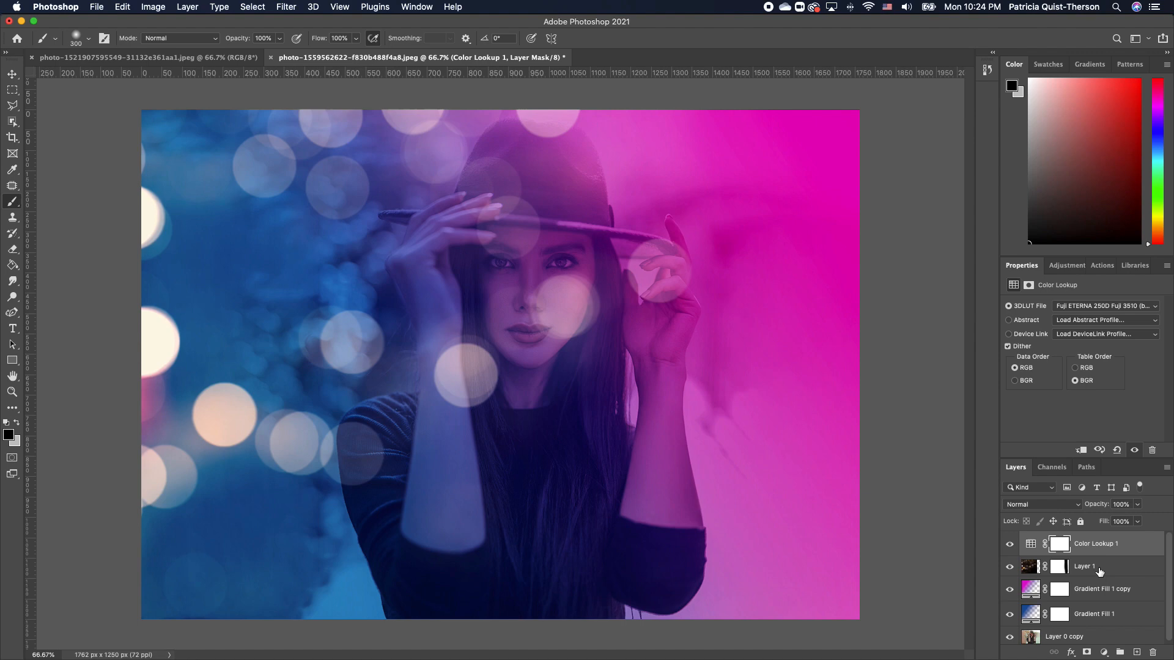
- Select the bokeh lights Layer 1 and start free-transforming it larger
left_click(1084, 566)
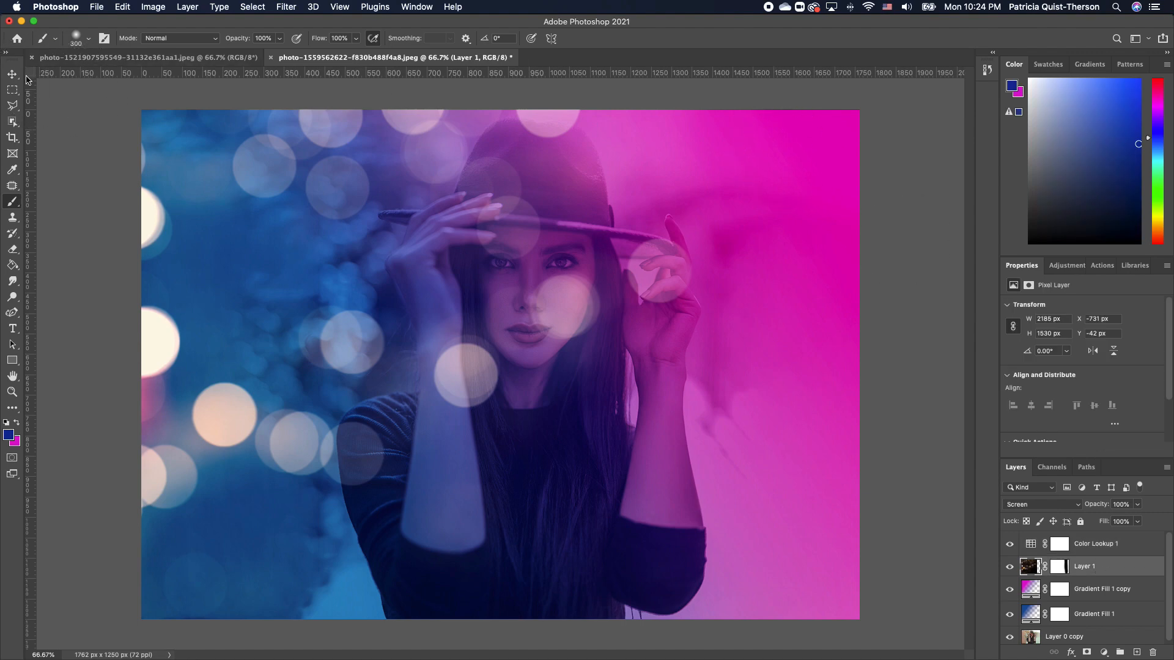
left_click(12, 74)
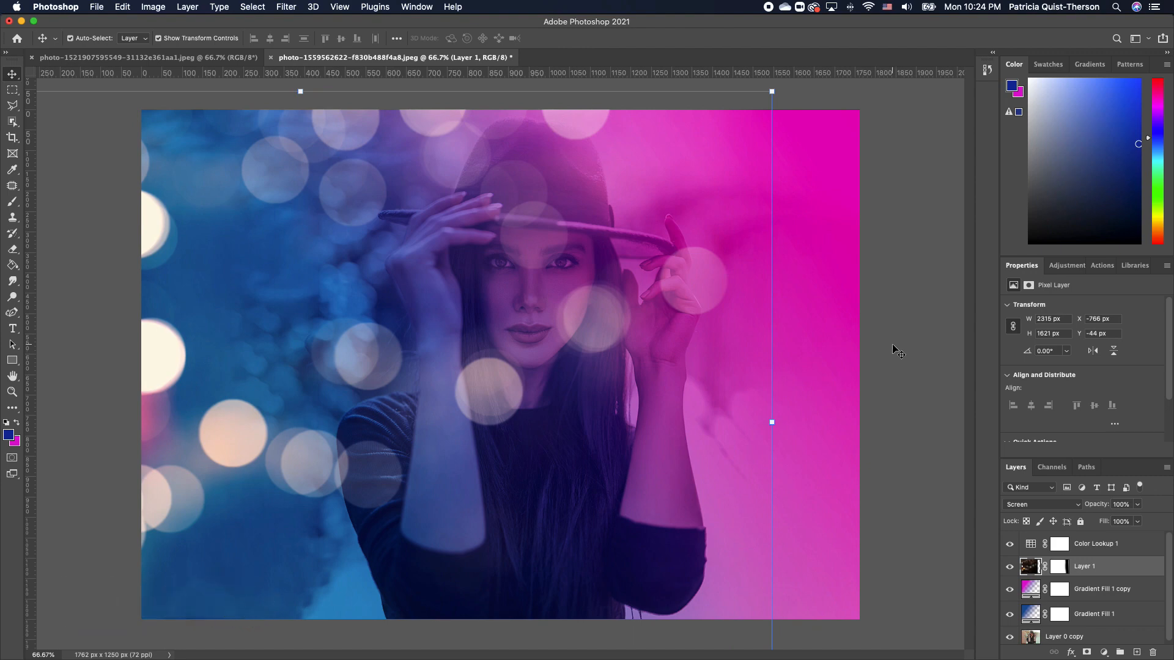
- Select the top Color Lookup layer before stamping visible layers into Layer 2
left_click(1093, 543)
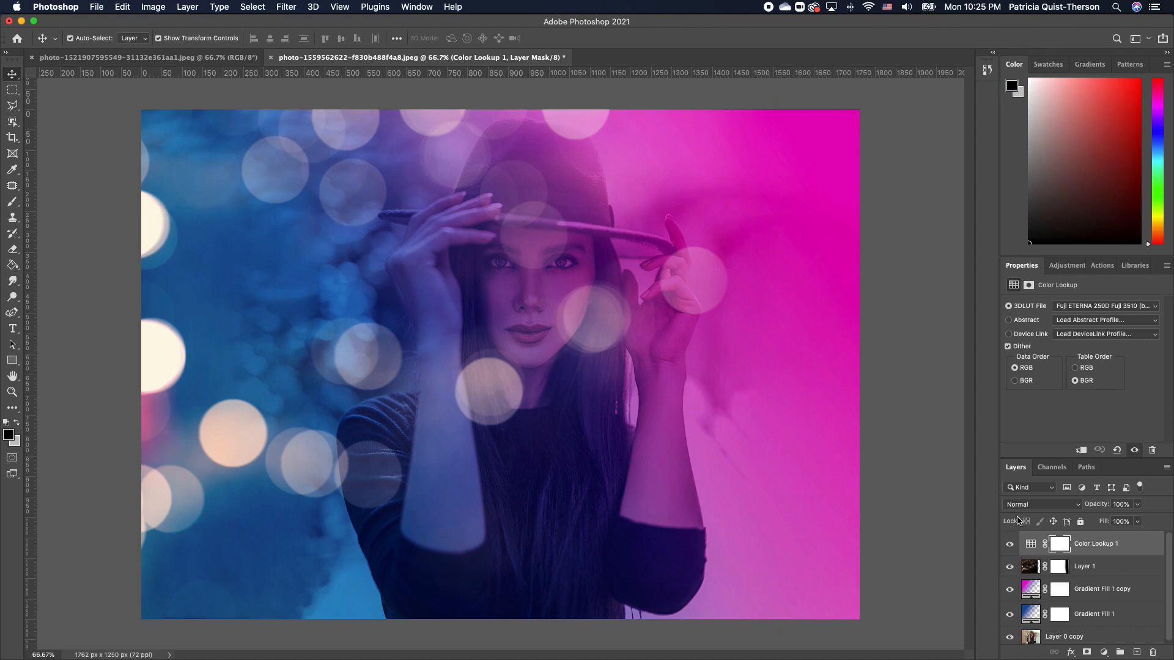
mouse_move(1100, 533)
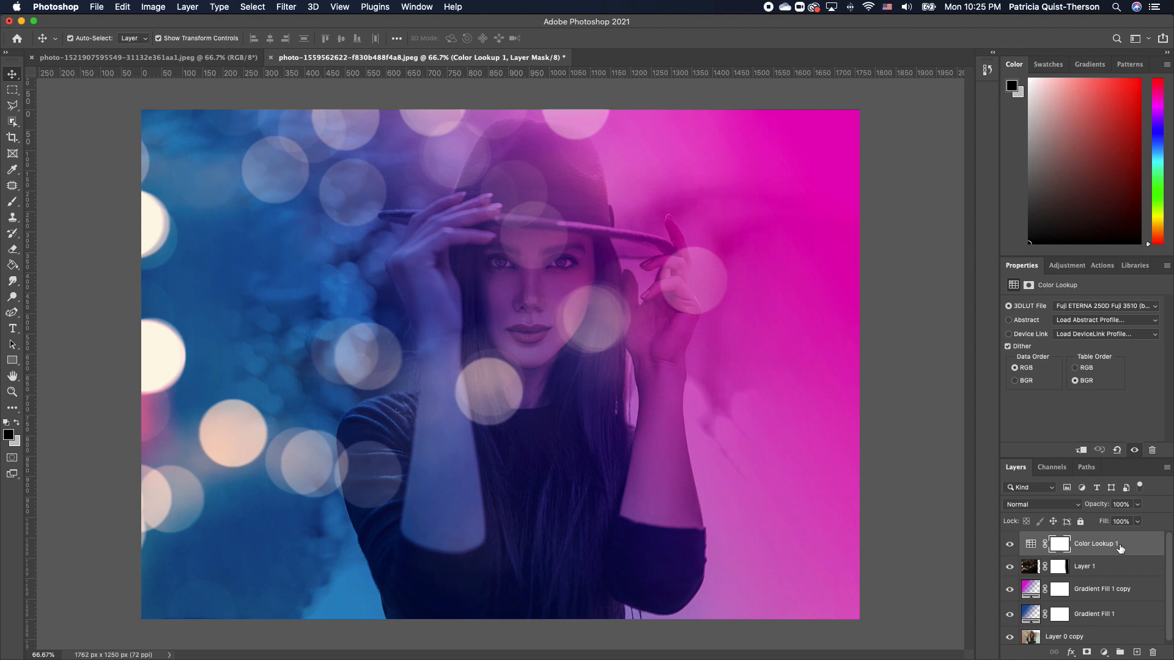
mouse_move(1096, 543)
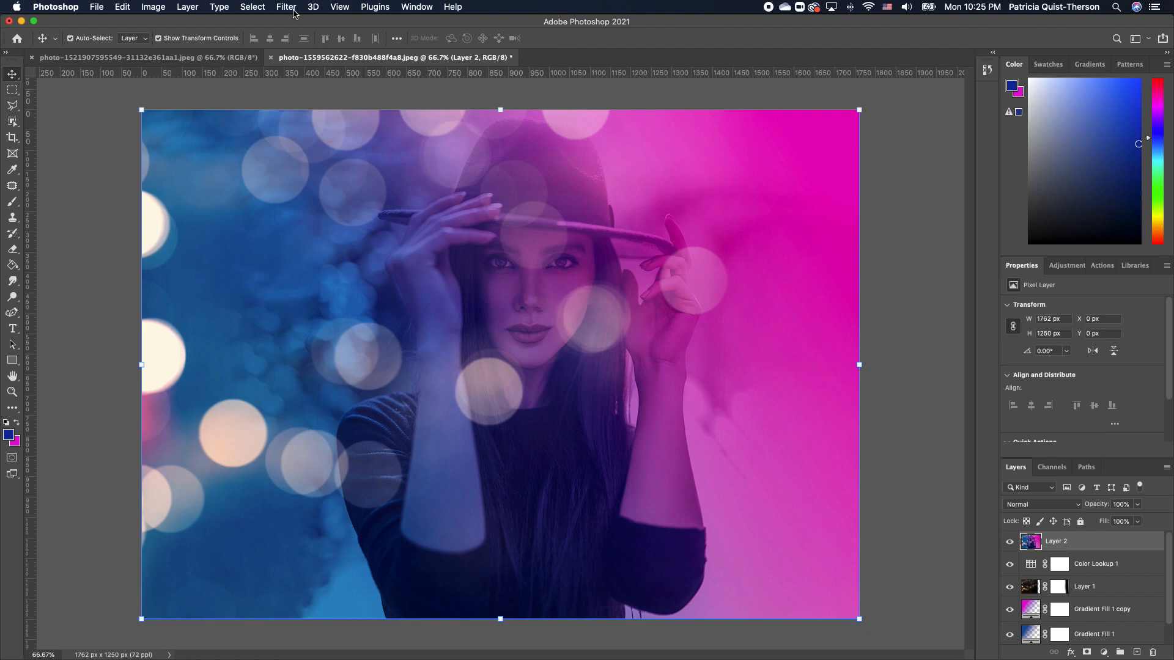
- Finish Layer 2 in Camera Raw with warmer temperature, more exposure, contrast, highlights and vibrance
left_click(286, 7)
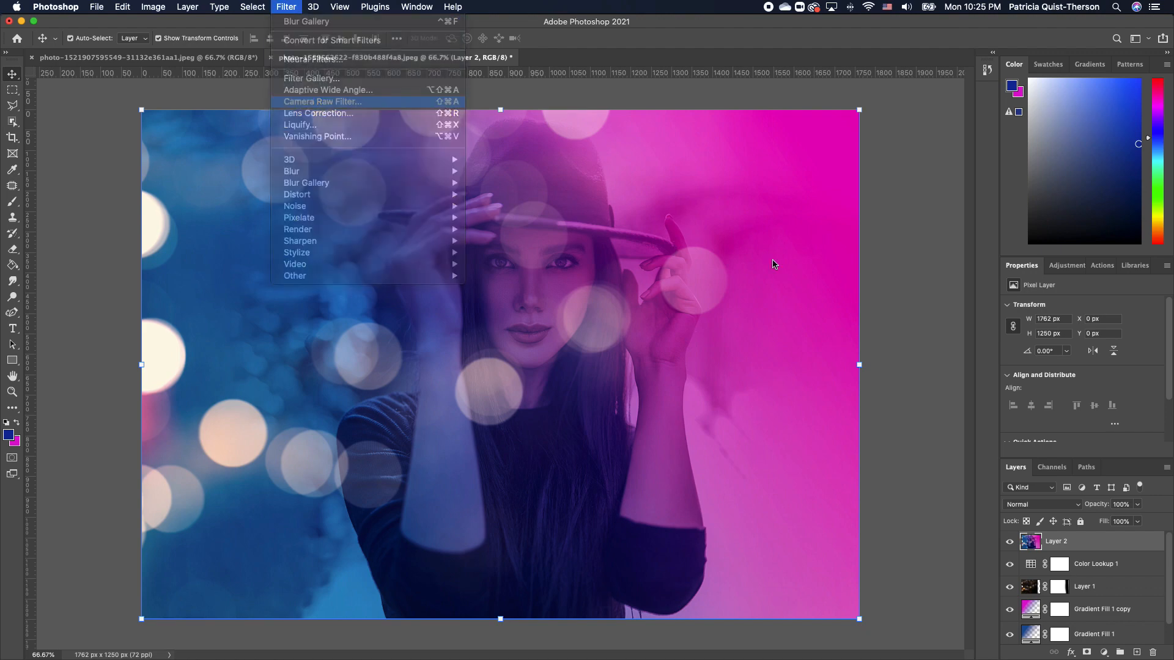
left_click(322, 101)
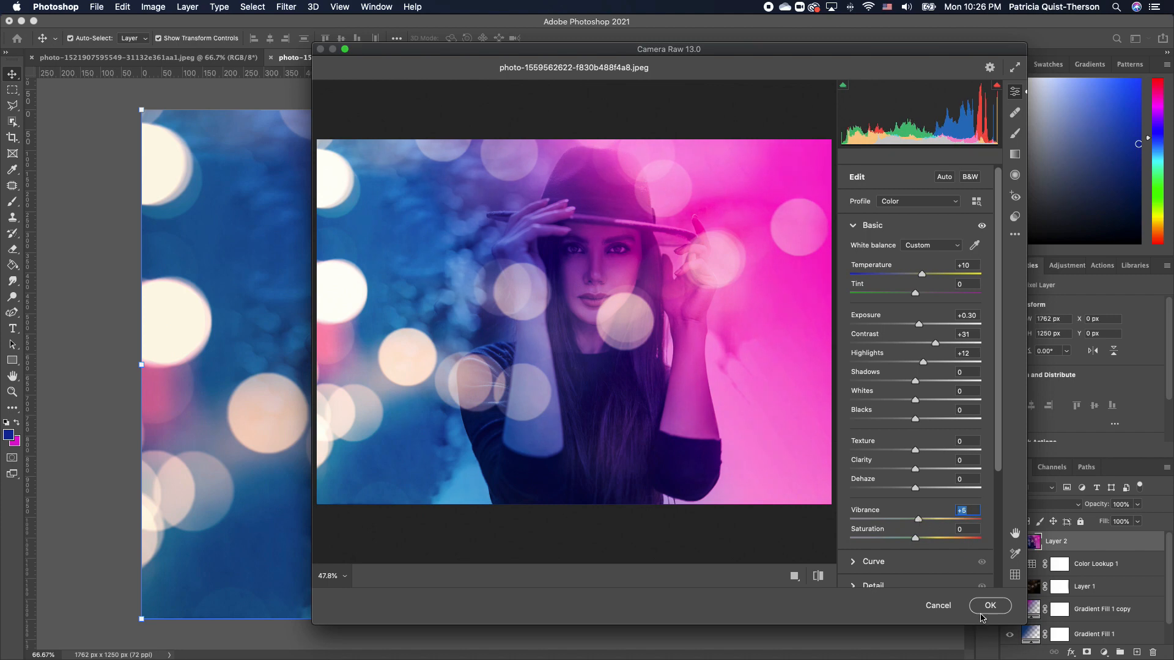
left_click(989, 605)
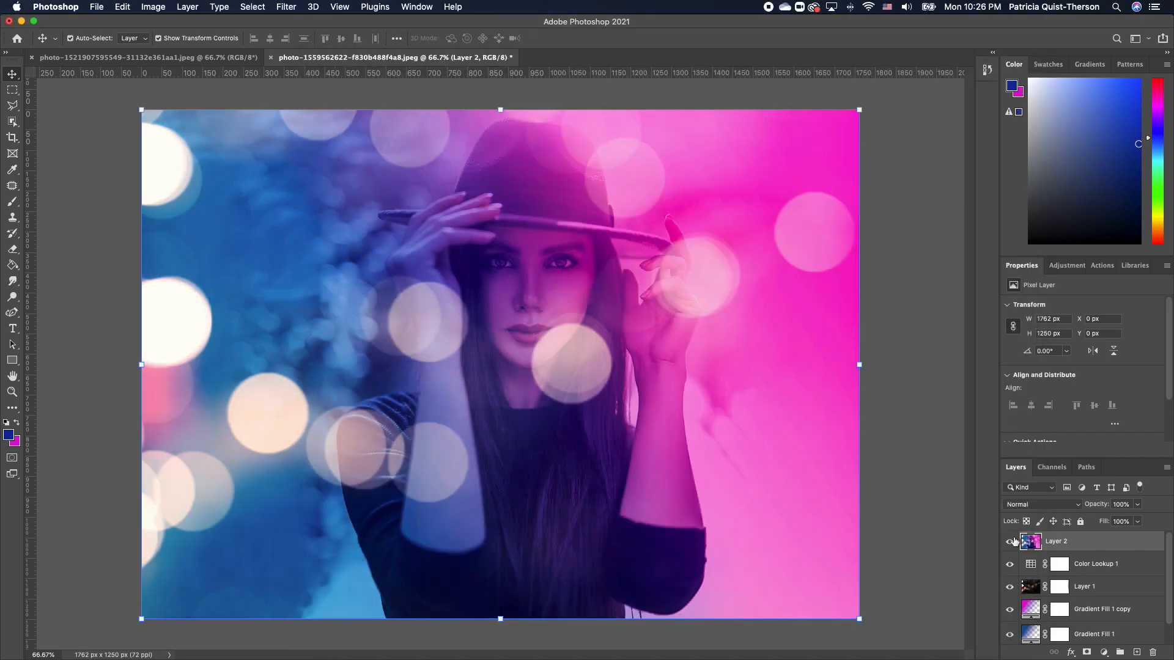
left_click(1010, 541)
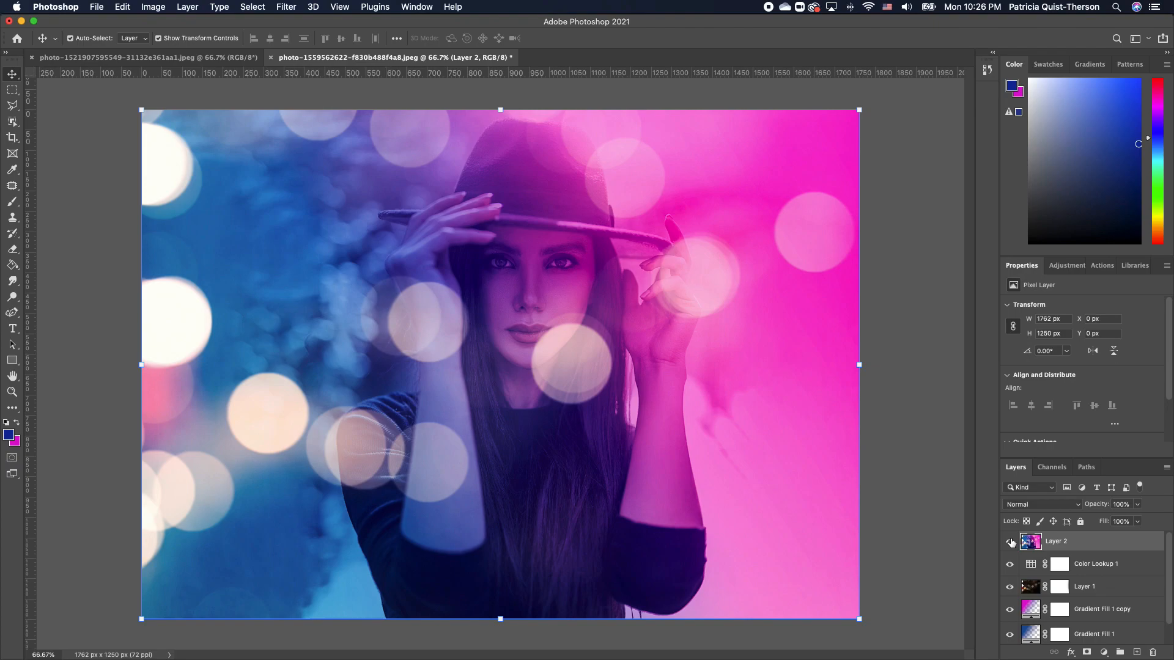